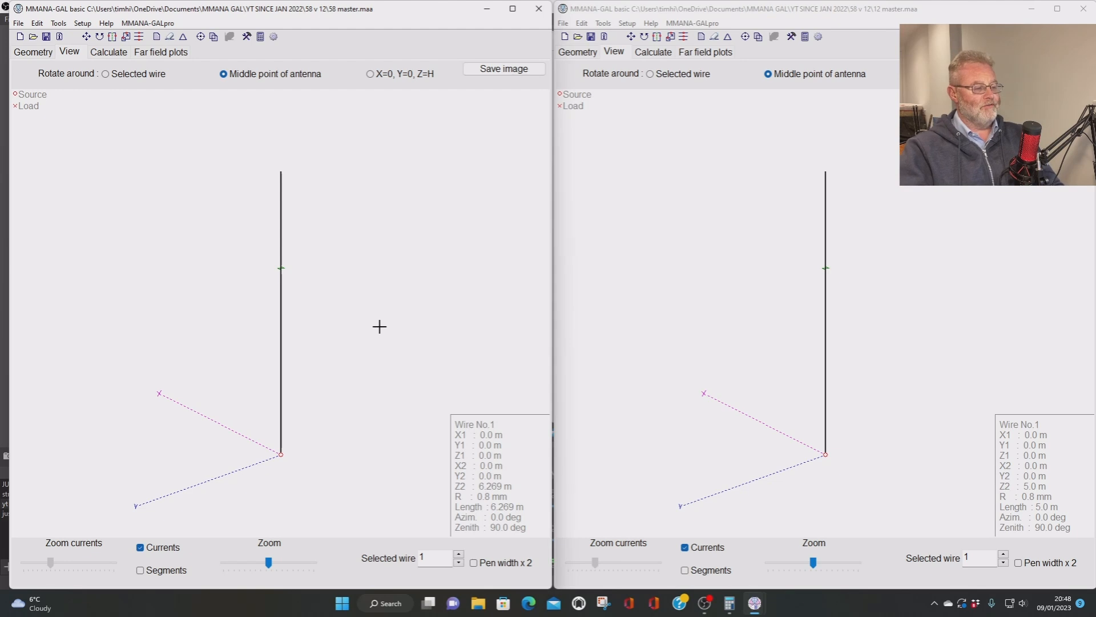
mouse_move(845, 318)
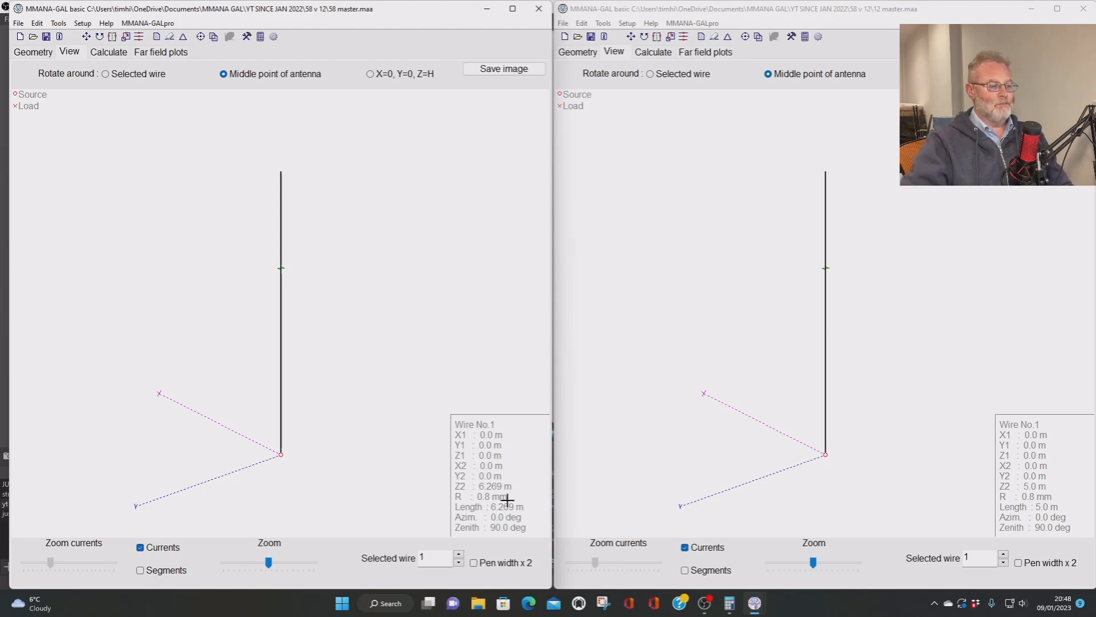
mouse_move(531, 503)
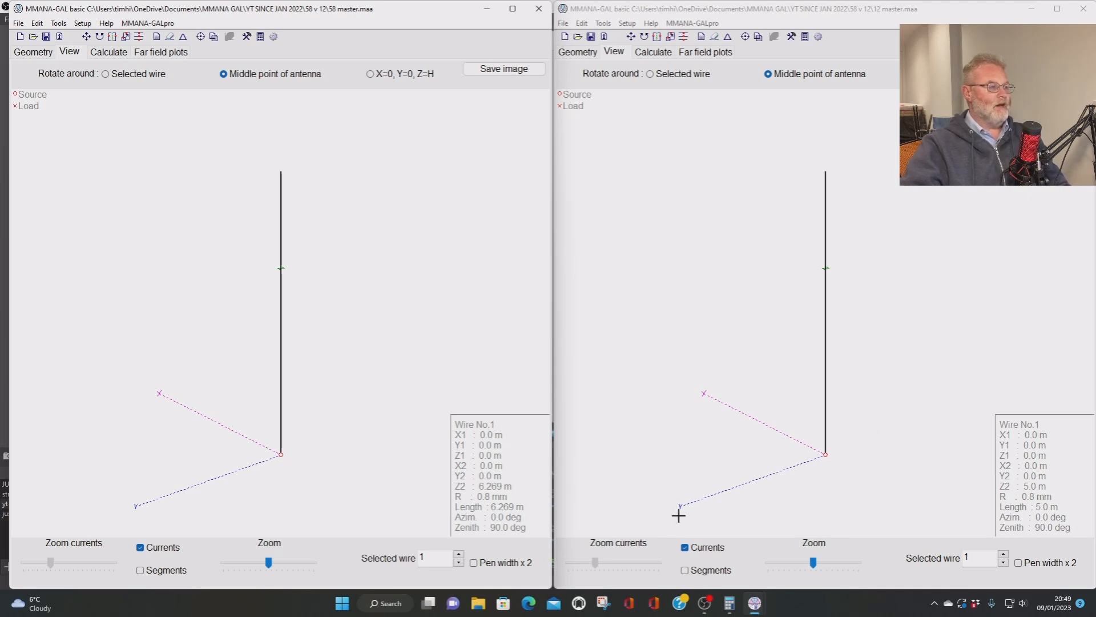
mouse_move(271, 272)
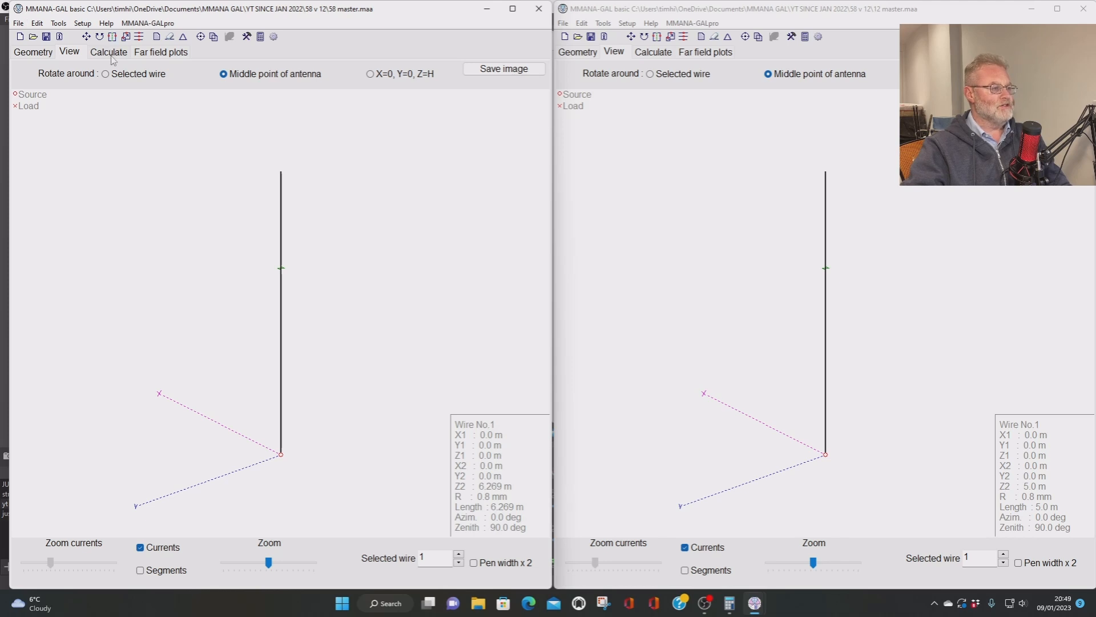
- Calculate the left 6.269 m vertical at 28.450 MHz and show its far-field plots
click(107, 51)
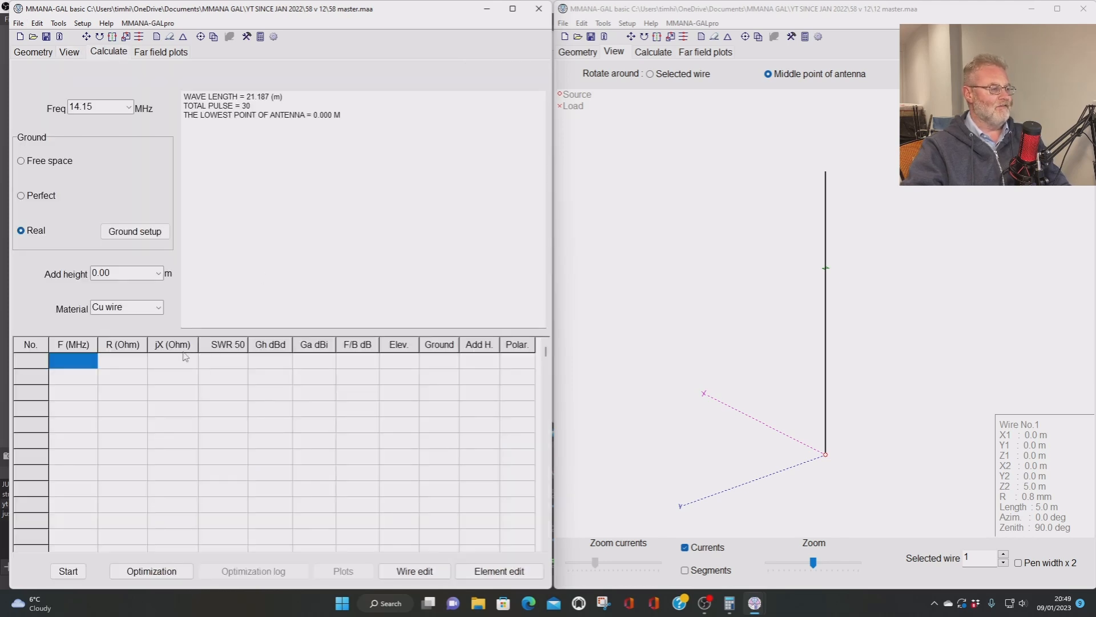
mouse_move(171, 297)
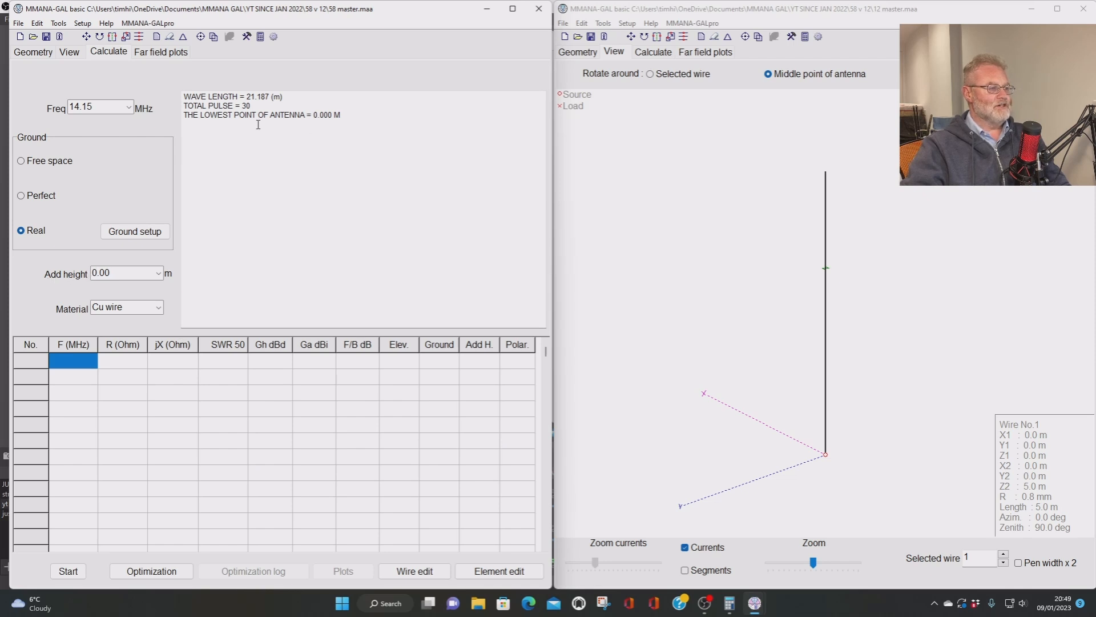
click(128, 106)
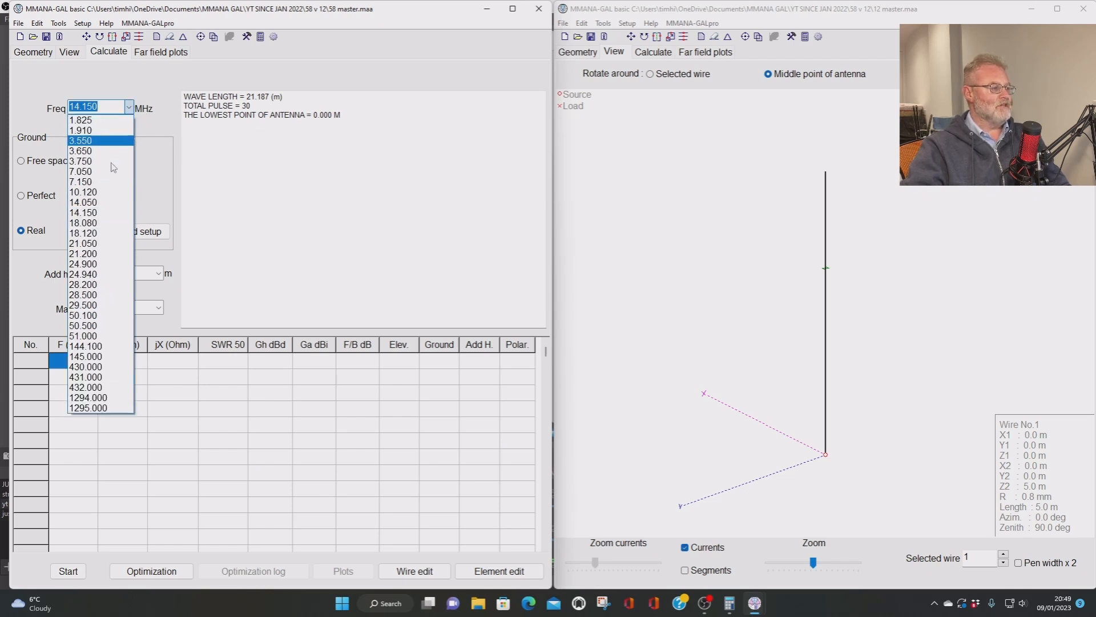
click(83, 294)
text(28.450)
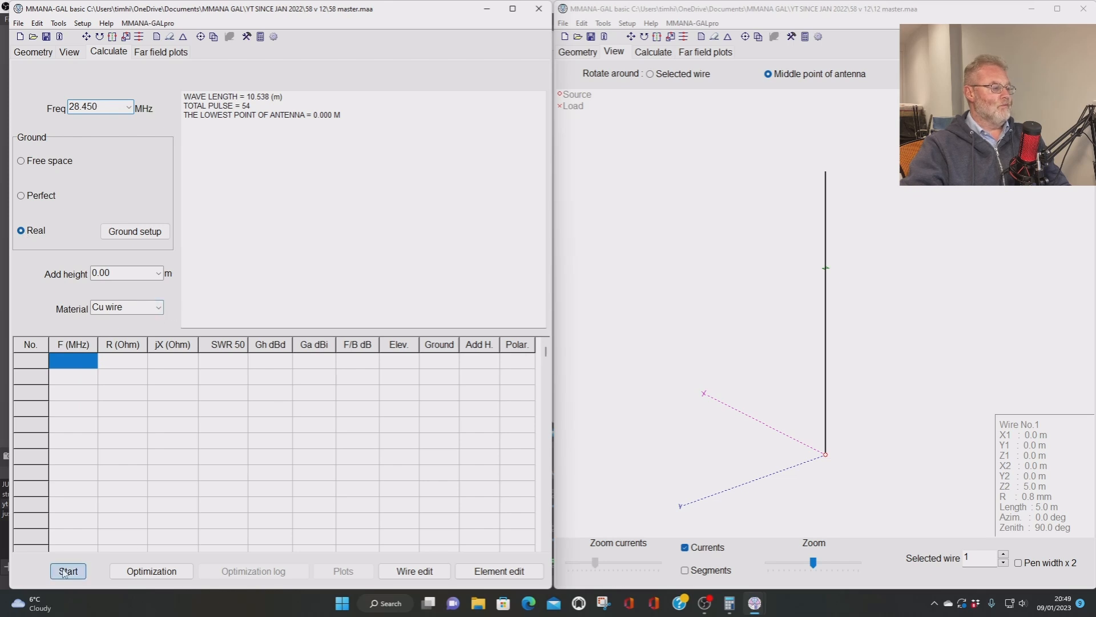
click(68, 571)
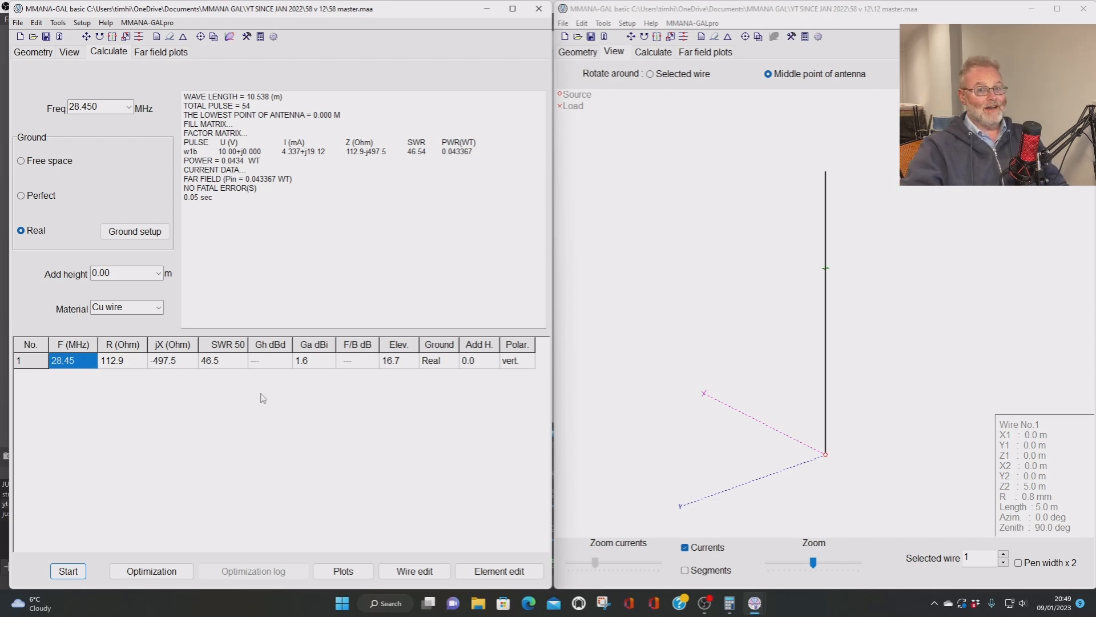
click(160, 51)
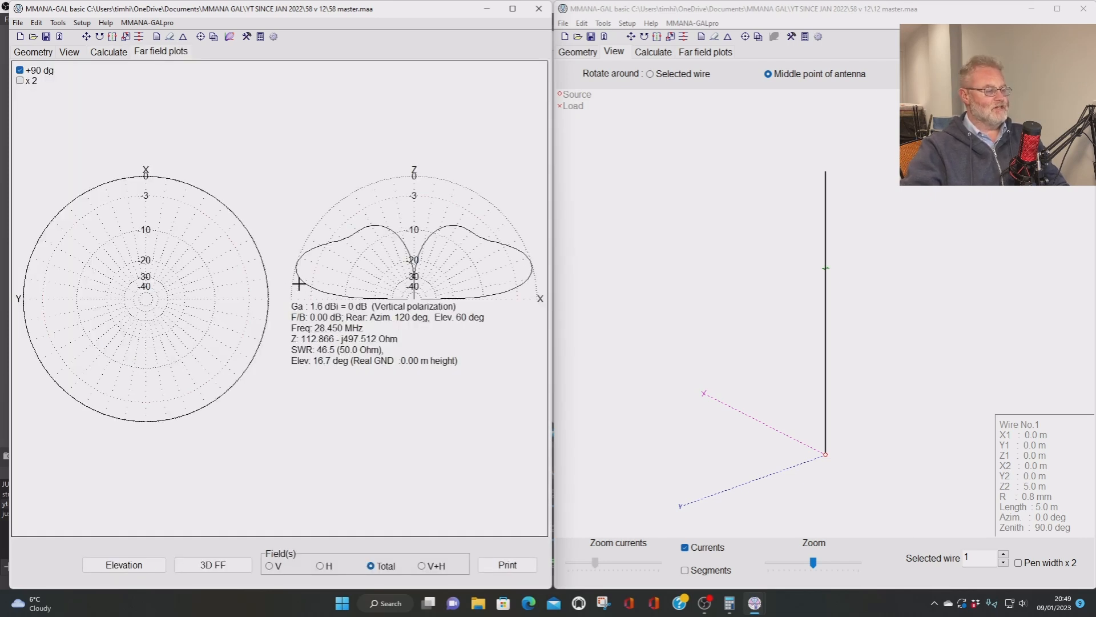
- Plot the left model's azimuth pattern at 5° elevation, then switch to the right model's Calculate view
click(123, 564)
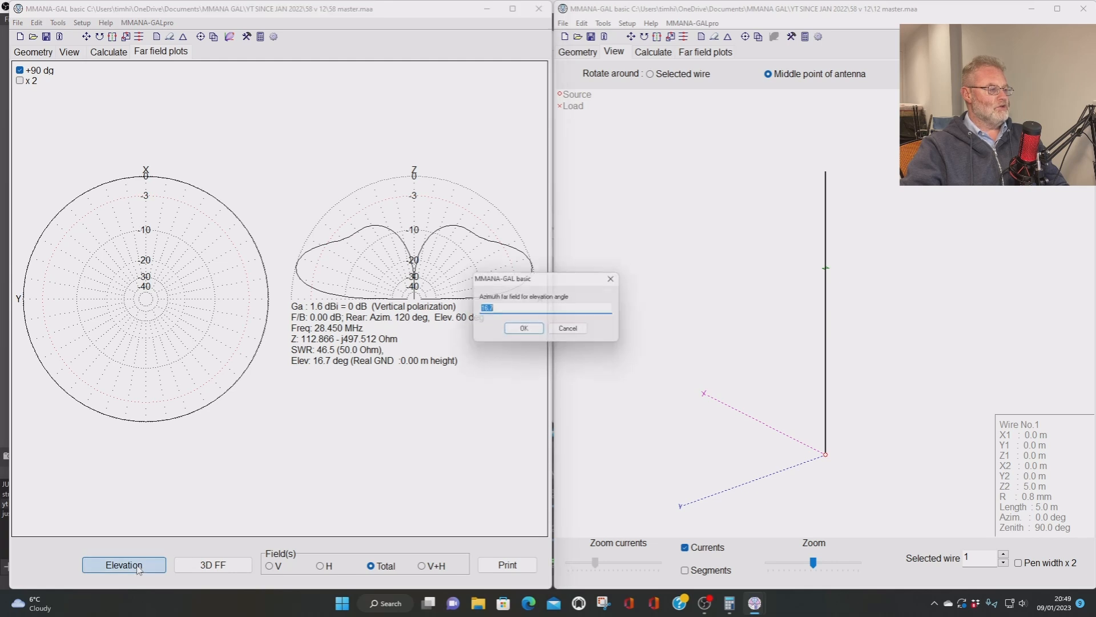
text(5)
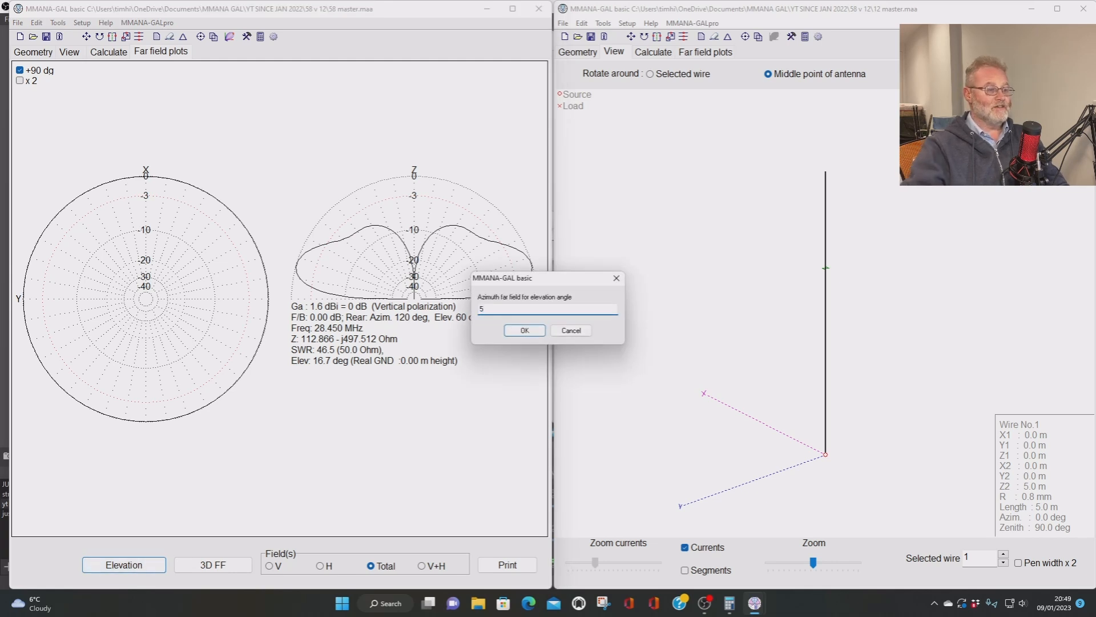
mouse_move(523, 397)
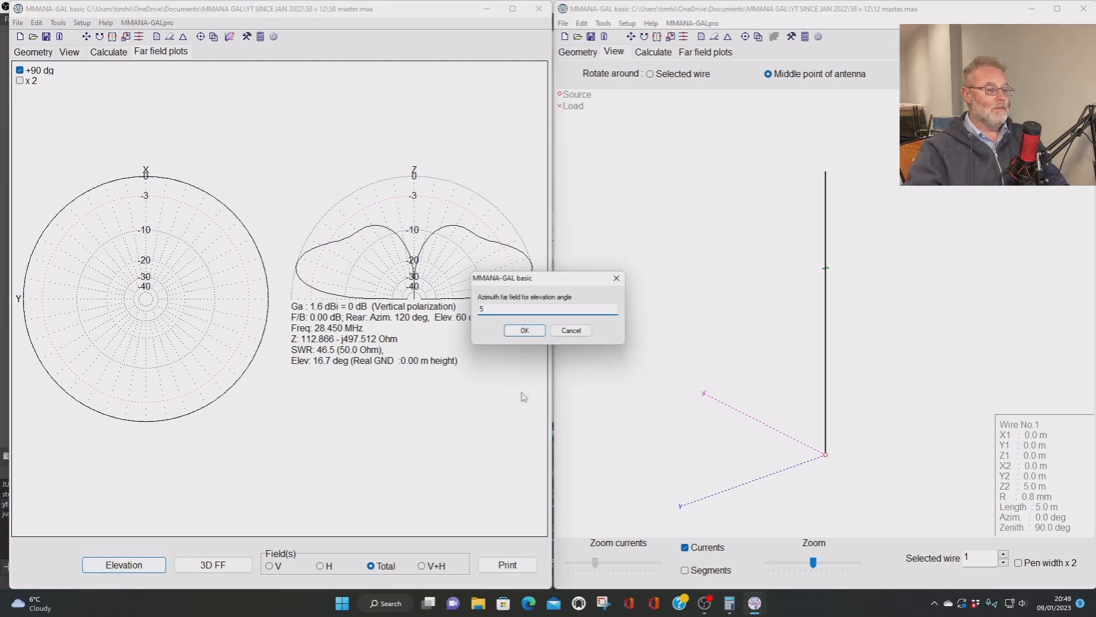
click(525, 330)
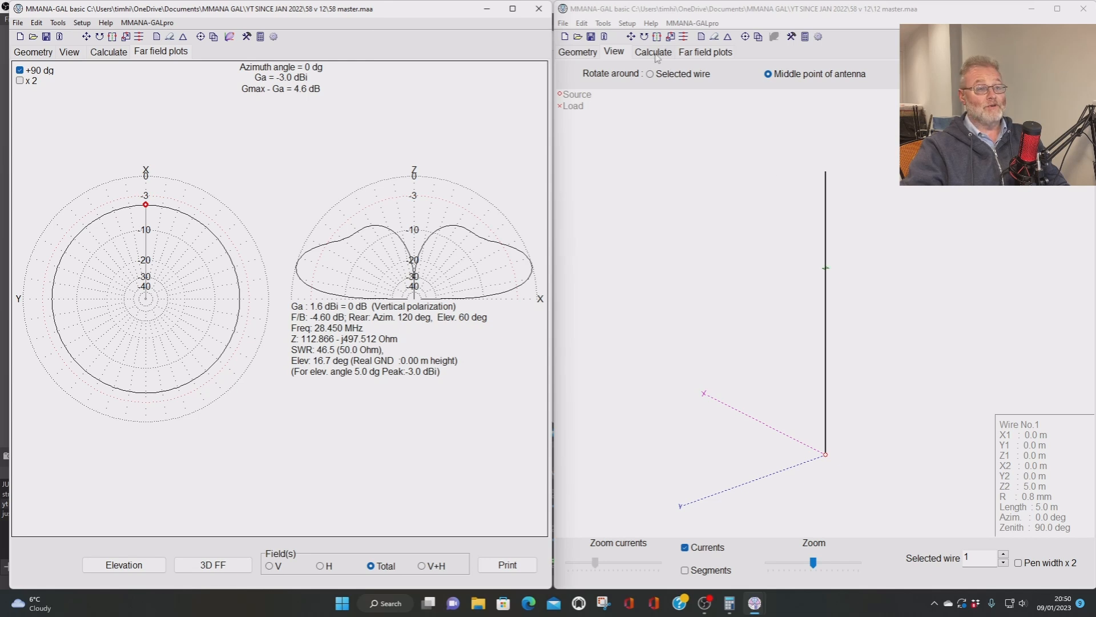
click(652, 51)
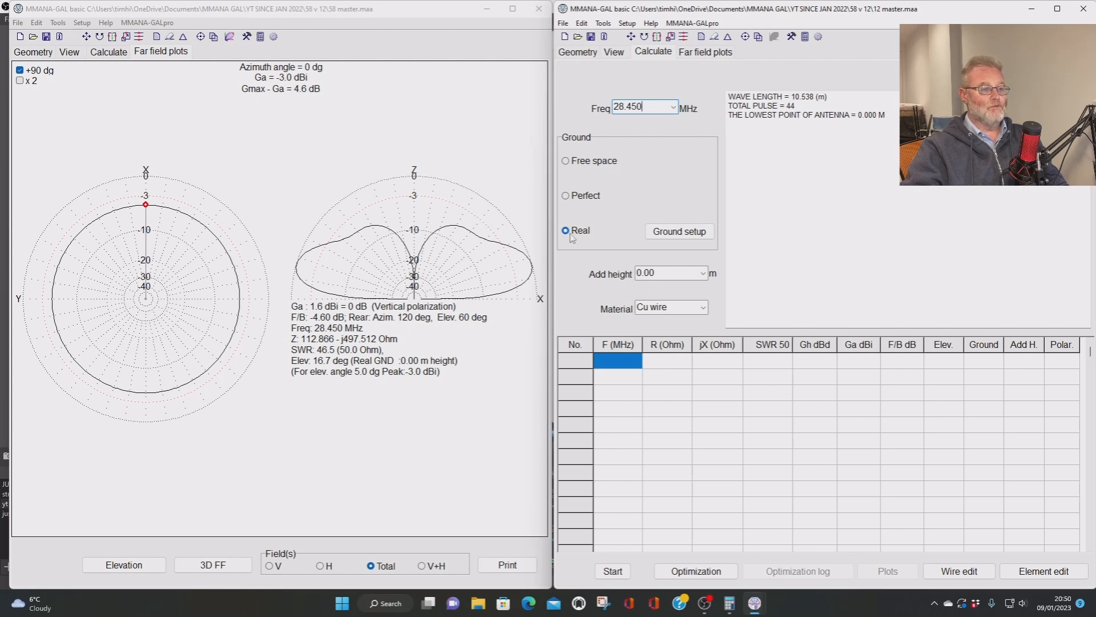
- Calculate the right model, show its far-field plots and its azimuth cut at 5° elevation
click(612, 571)
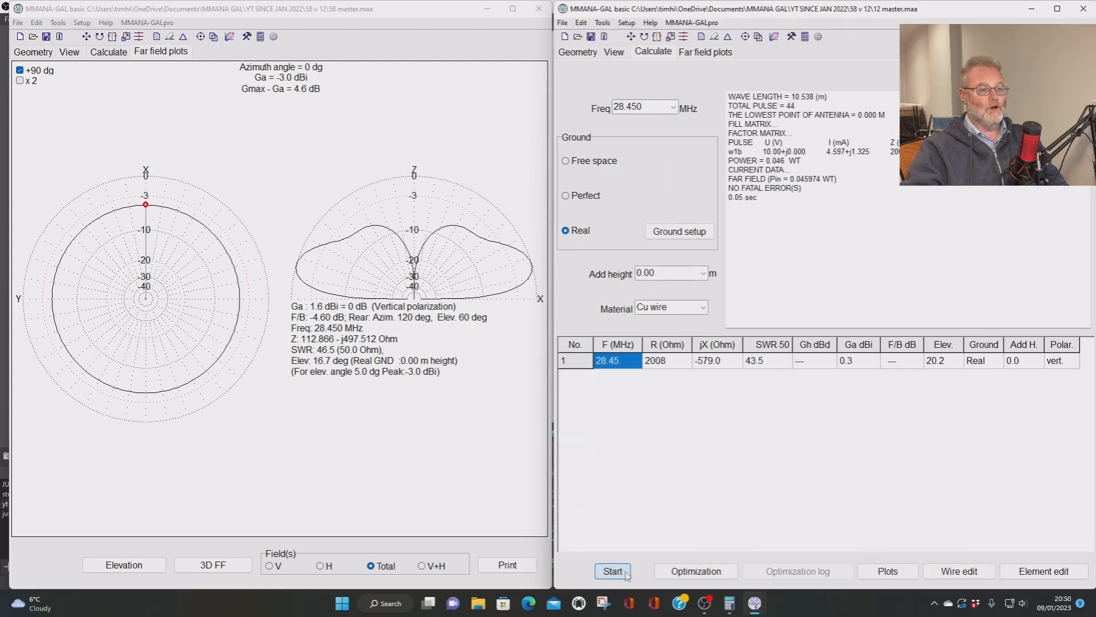
click(612, 570)
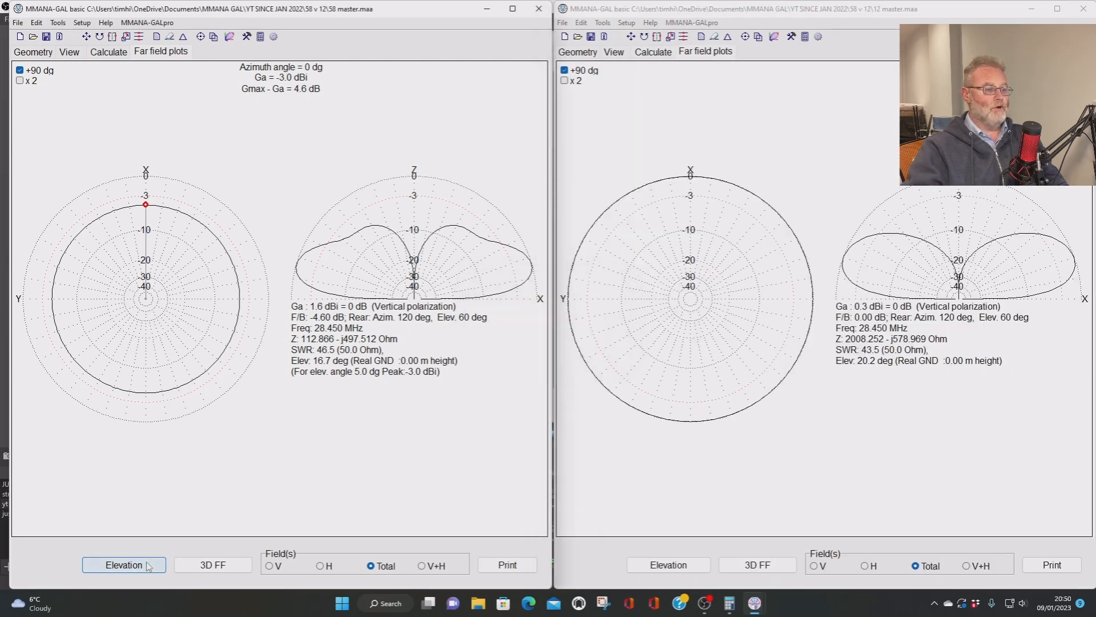
mouse_move(705, 602)
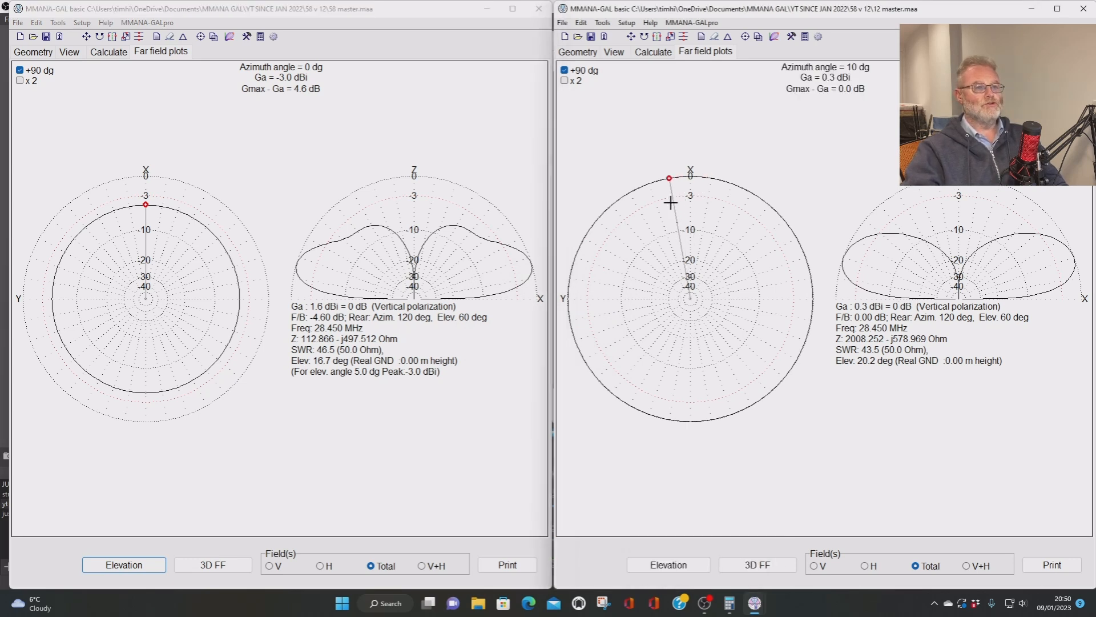
click(667, 564)
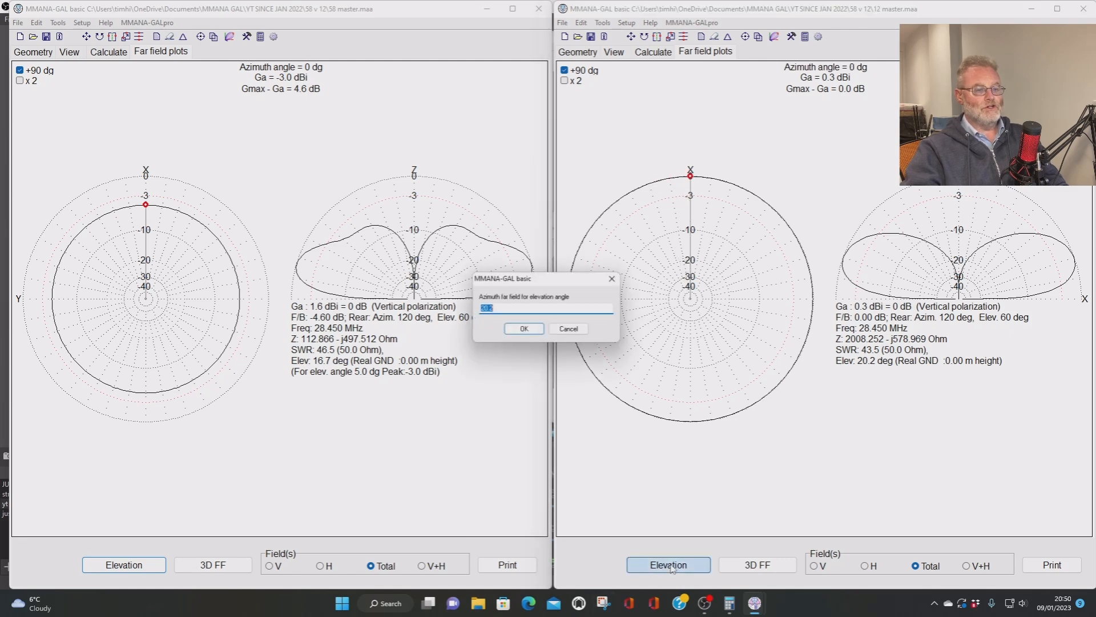
text(5)
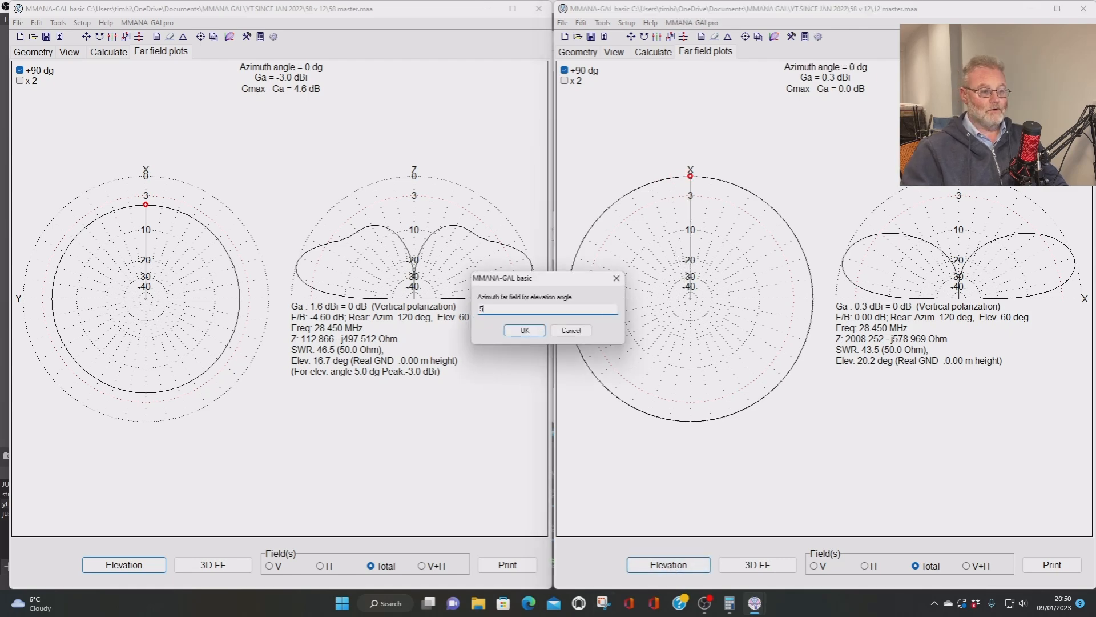
click(524, 330)
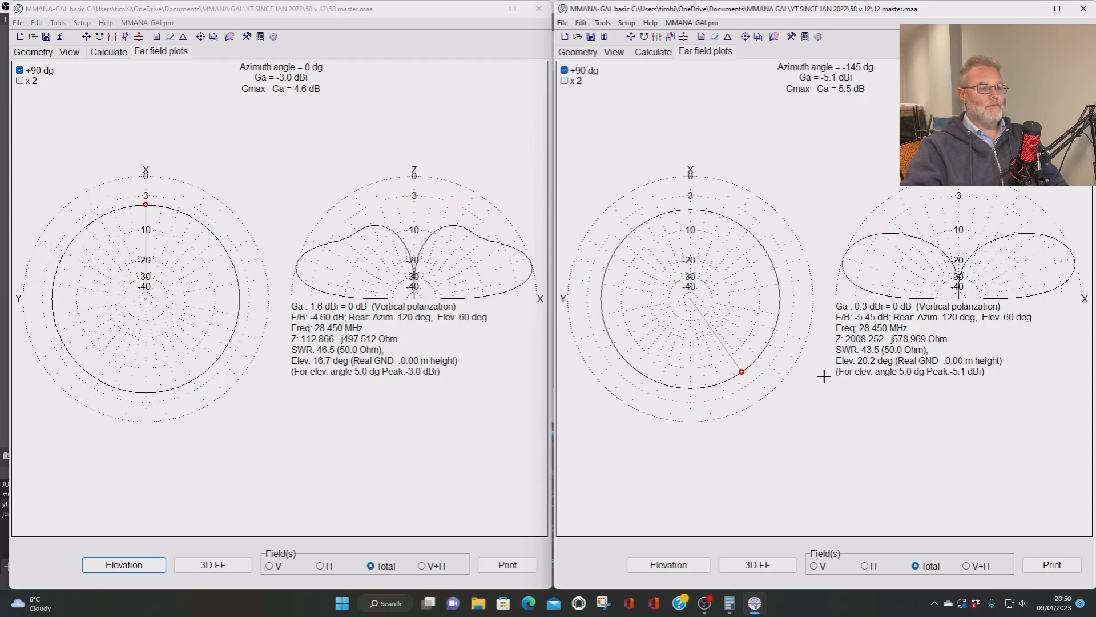
mouse_move(369, 228)
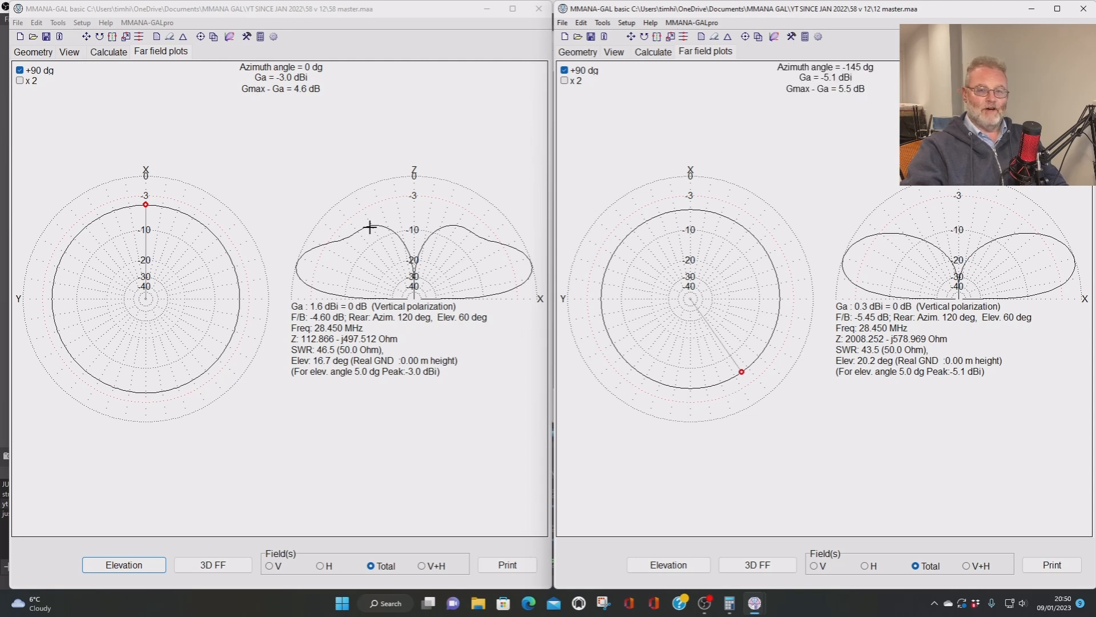
mouse_move(411, 235)
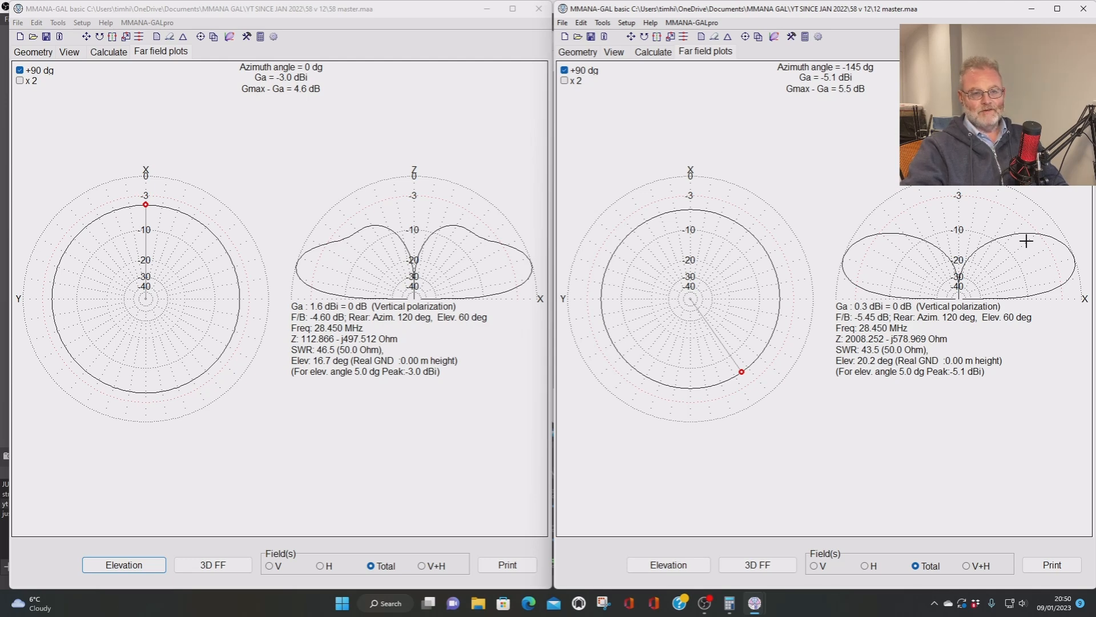
- Read the low-angle gain on the left azimuth pattern, about −3.0 dBi straight ahead
click(169, 208)
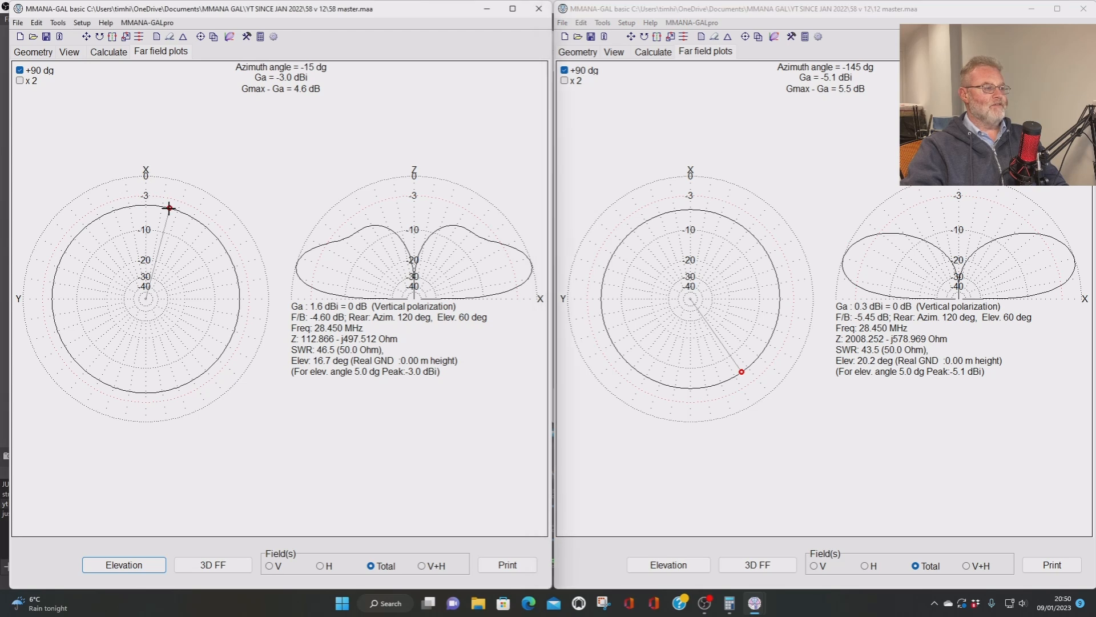
click(145, 205)
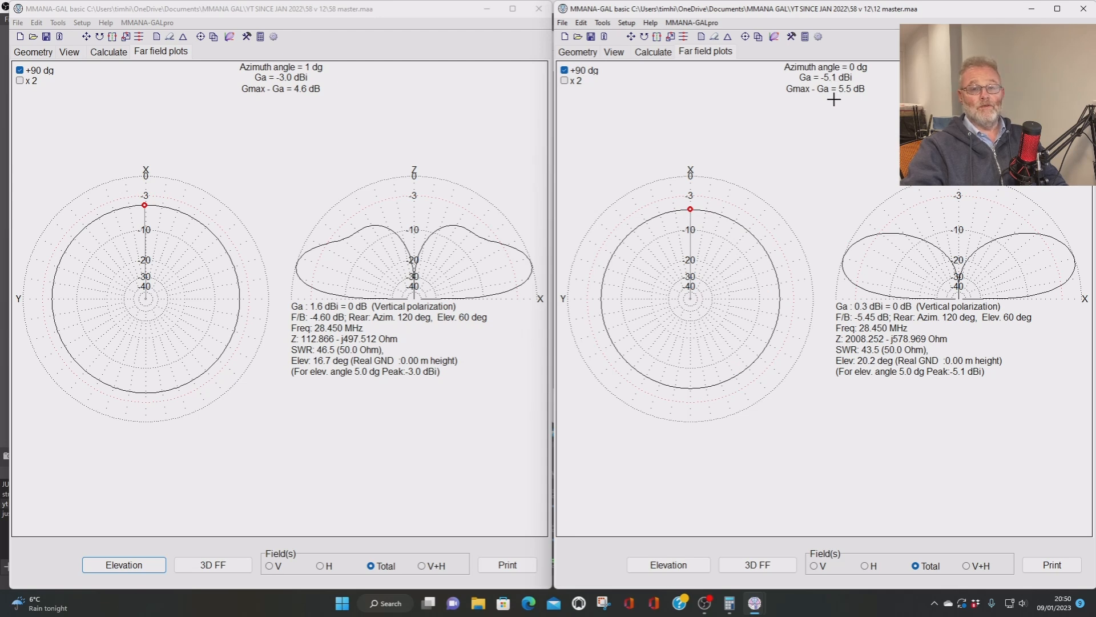
mouse_move(826, 149)
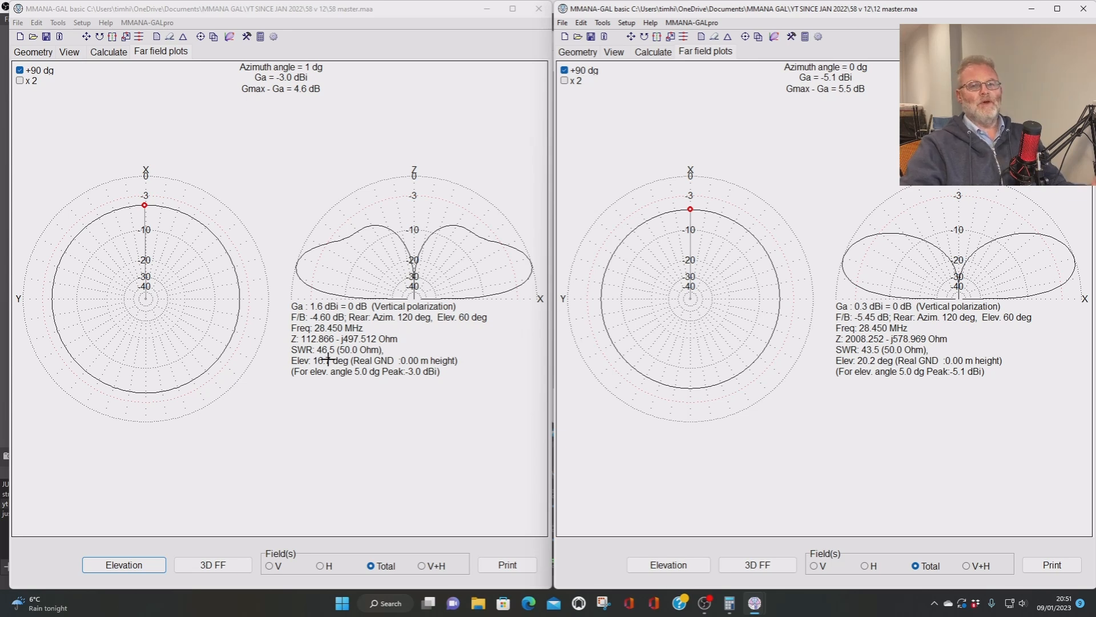
- Recalculate the 5/8-wave model with 3 m added height
click(124, 564)
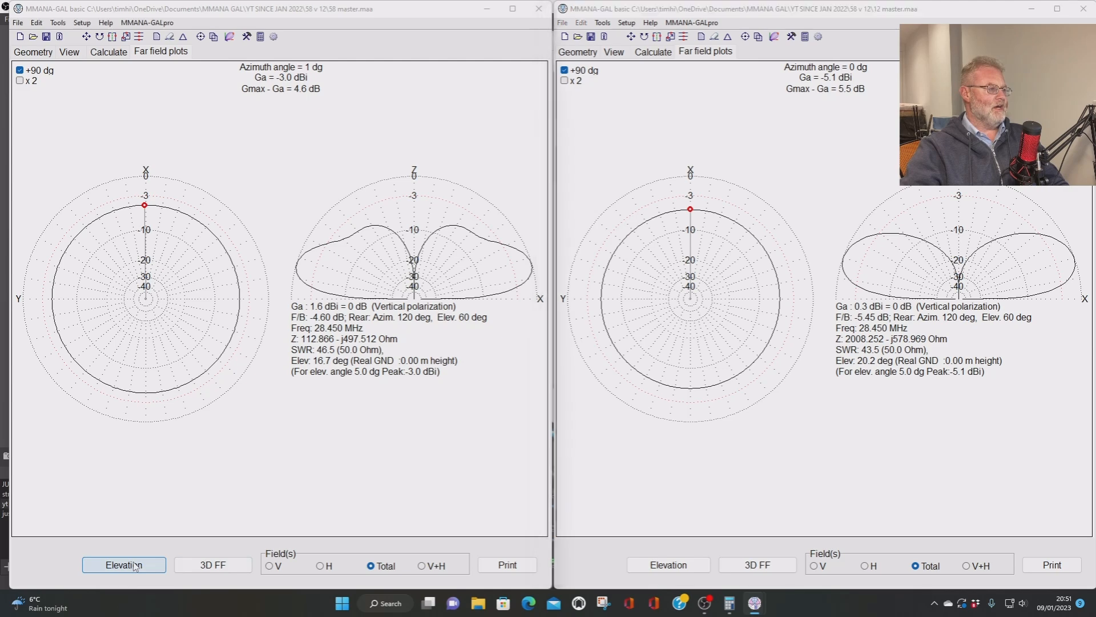
click(124, 564)
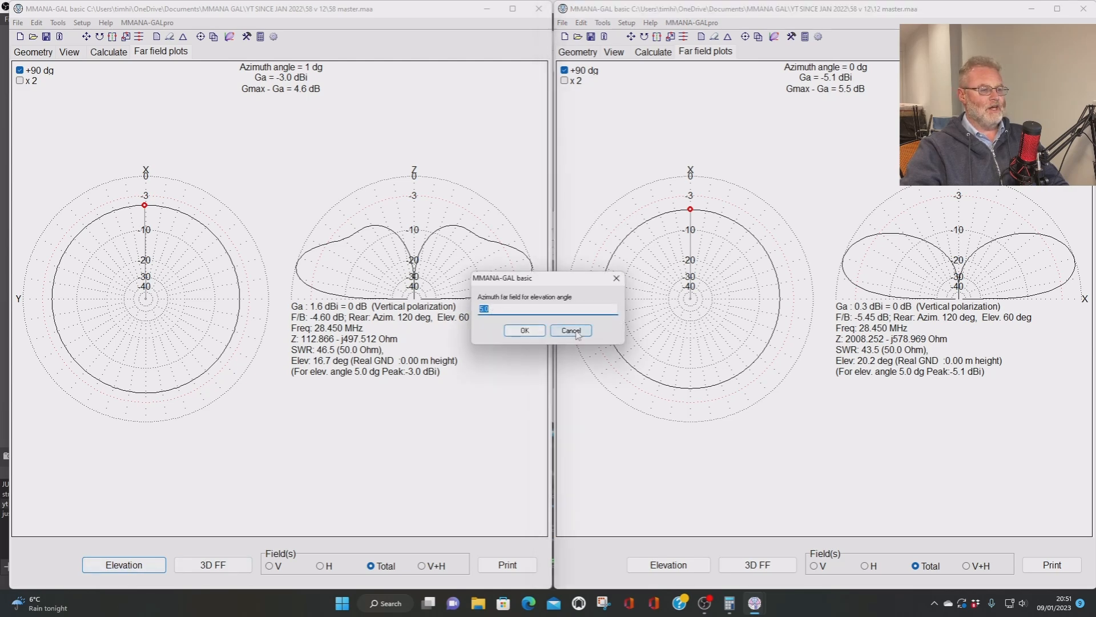
click(571, 330)
text(3)
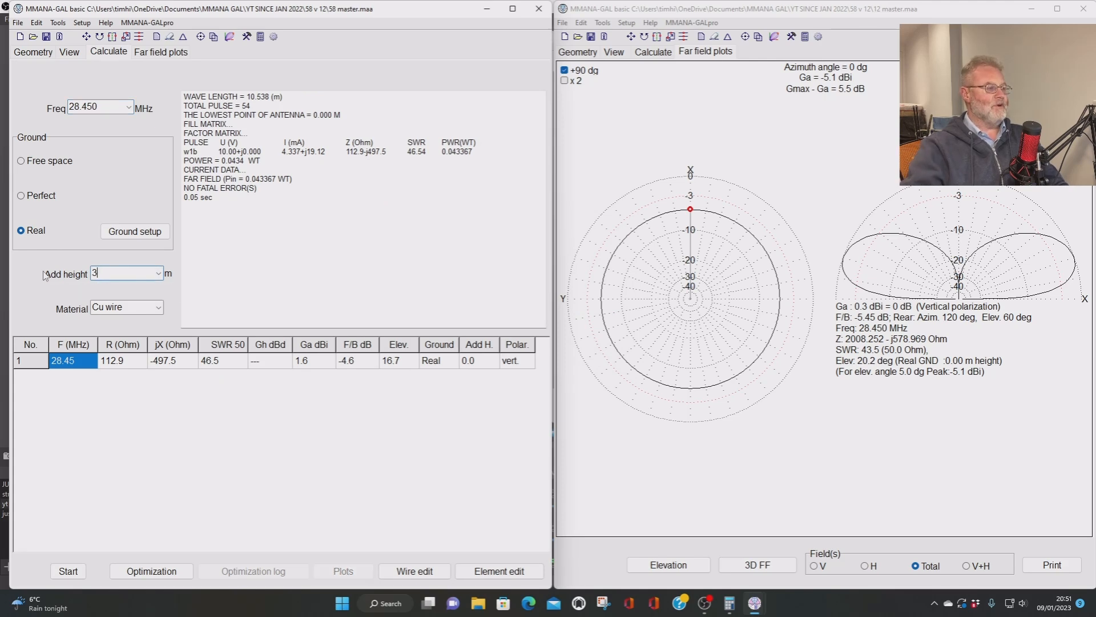
click(67, 571)
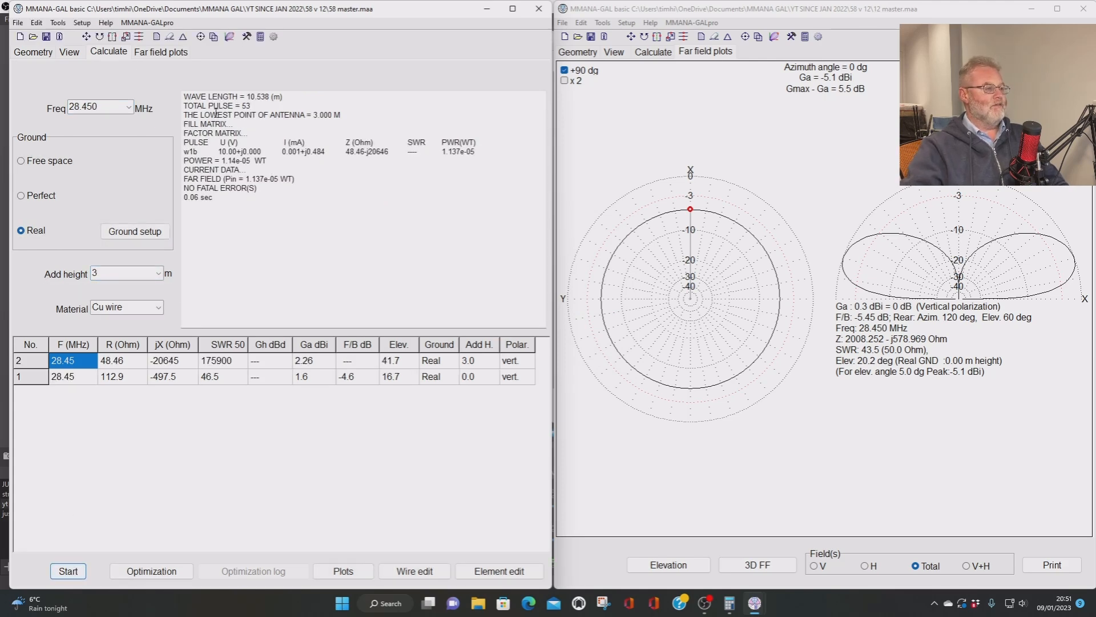
- Show its far-field plots with the azimuth cut at 41.7° elevation, then move to the half-wave model
click(160, 52)
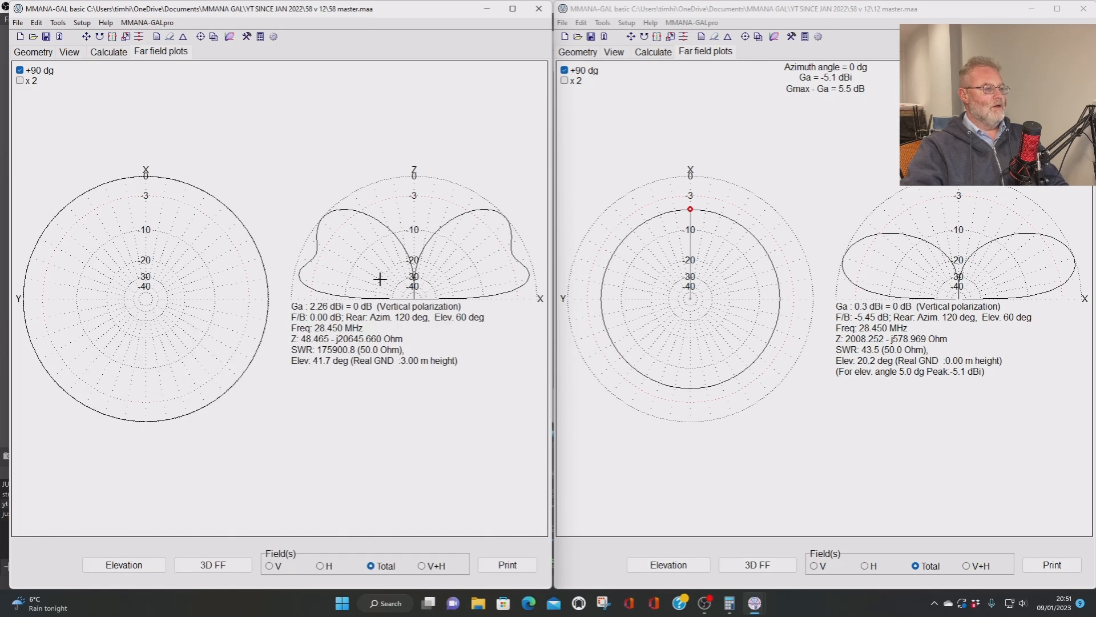
click(123, 564)
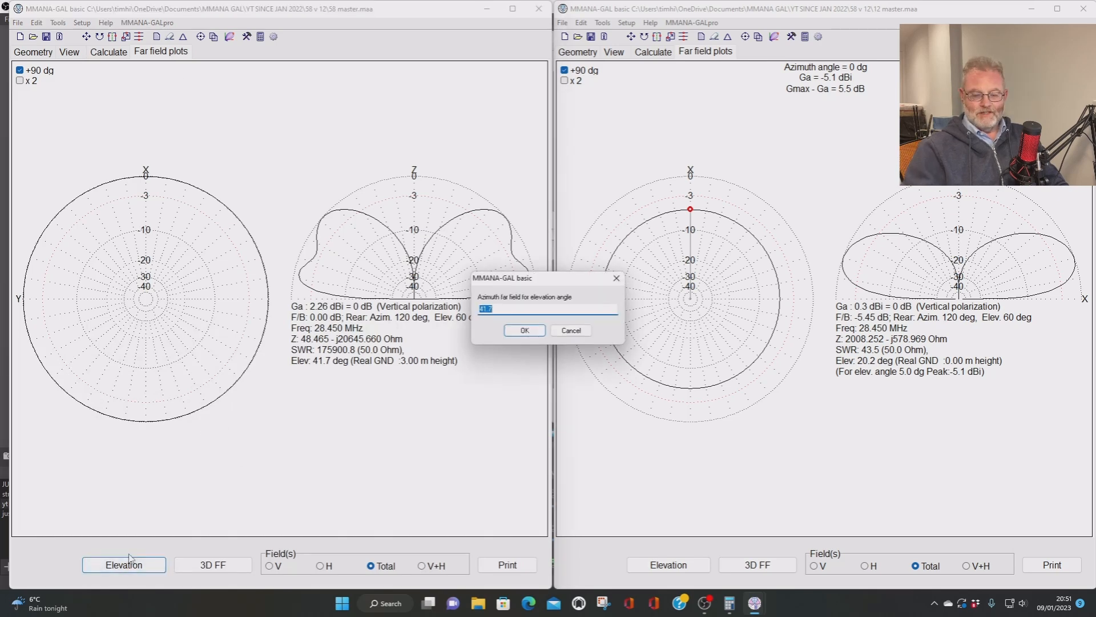
click(524, 330)
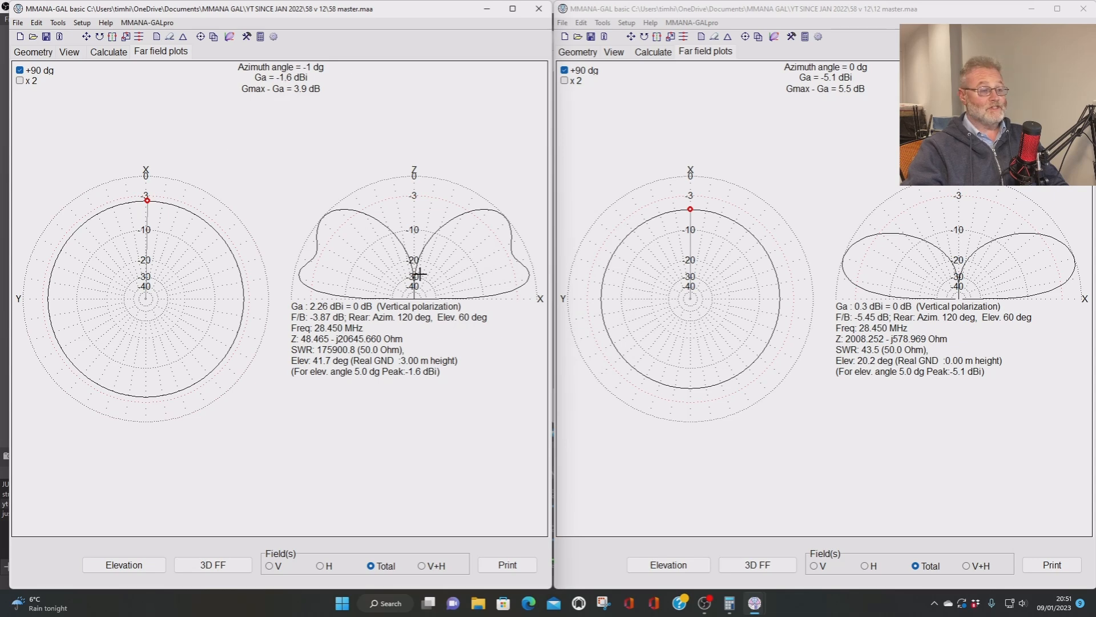
click(652, 51)
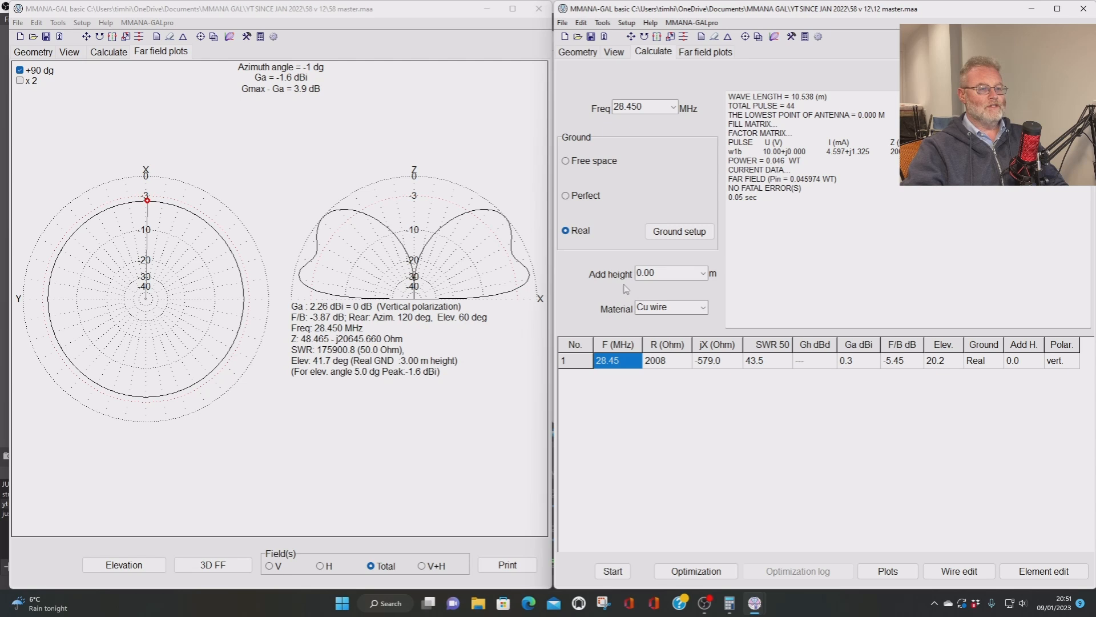
- Recalculate the half-wave model with 3 m added height and mark its azimuth gain
triple_click(664, 273)
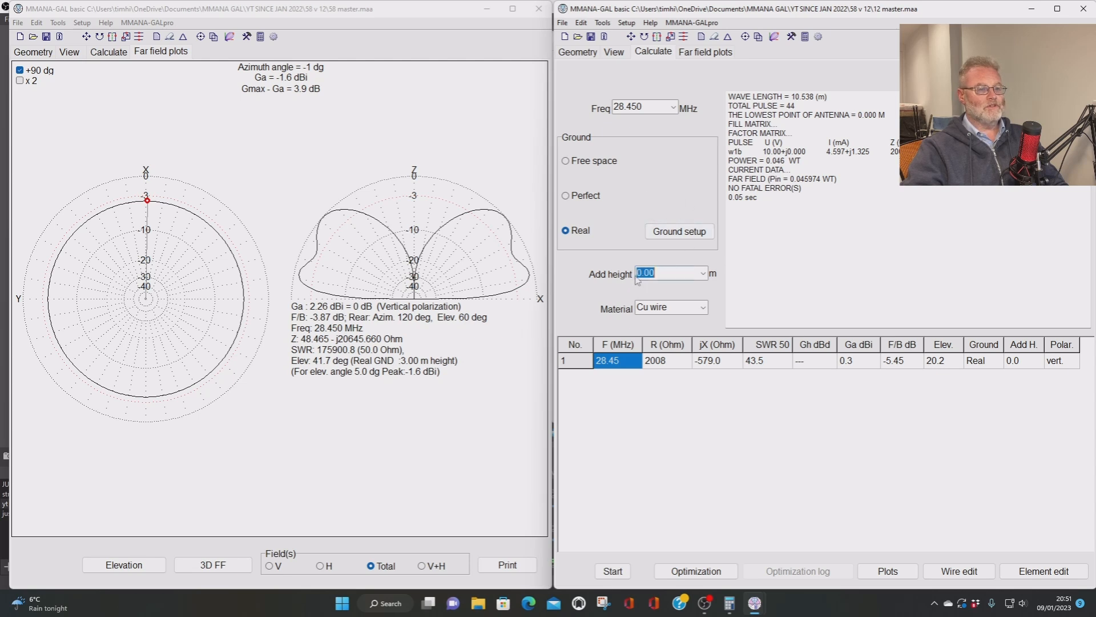
text(3)
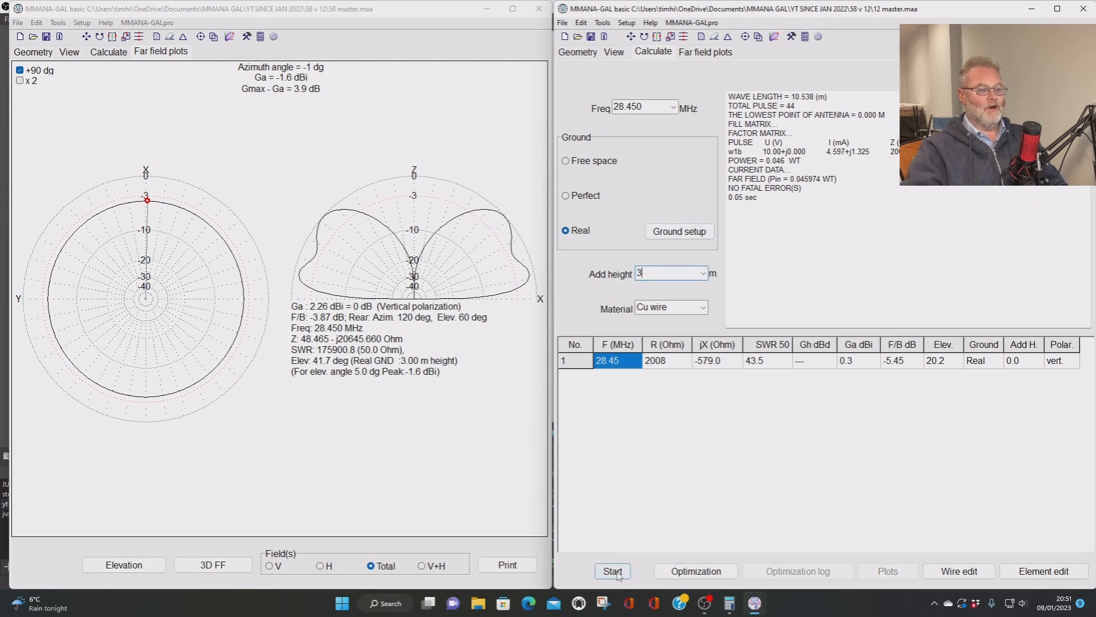
click(704, 52)
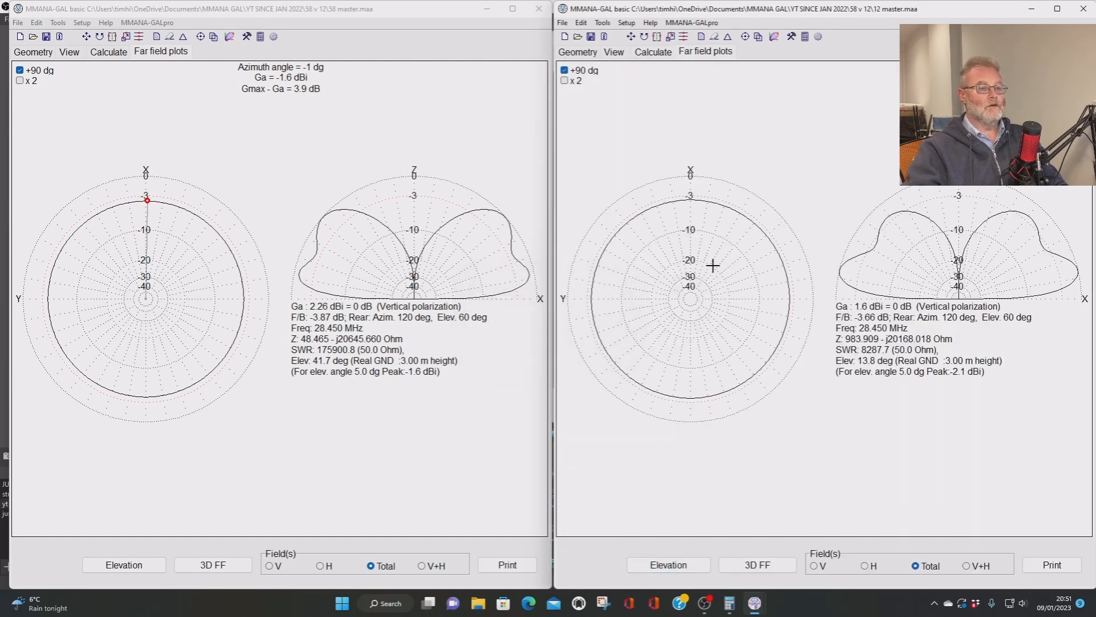
click(687, 200)
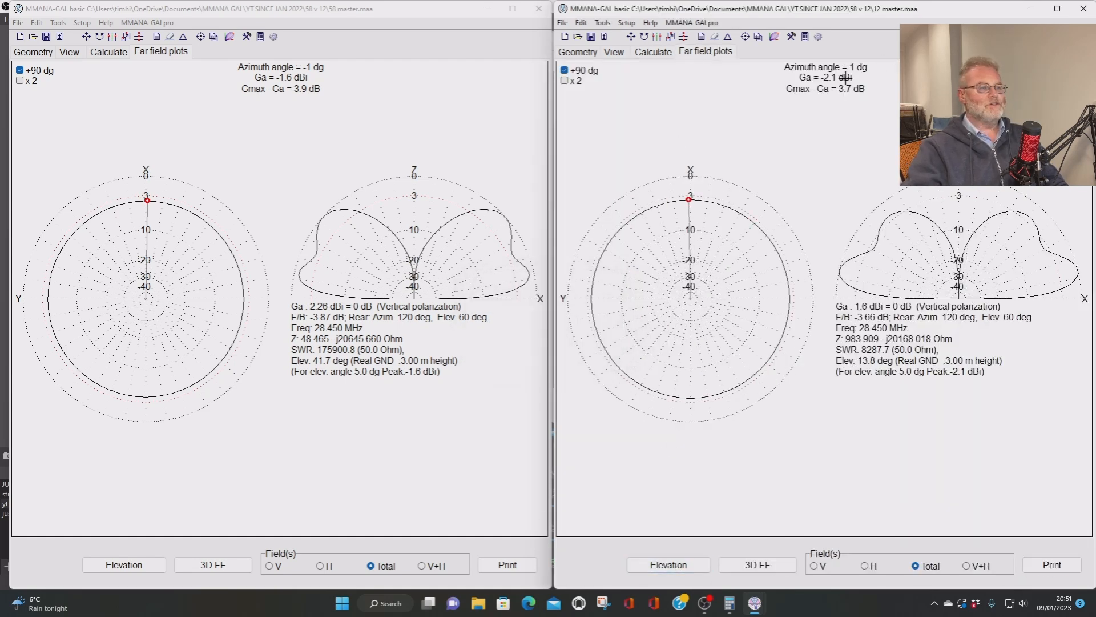
mouse_move(730, 76)
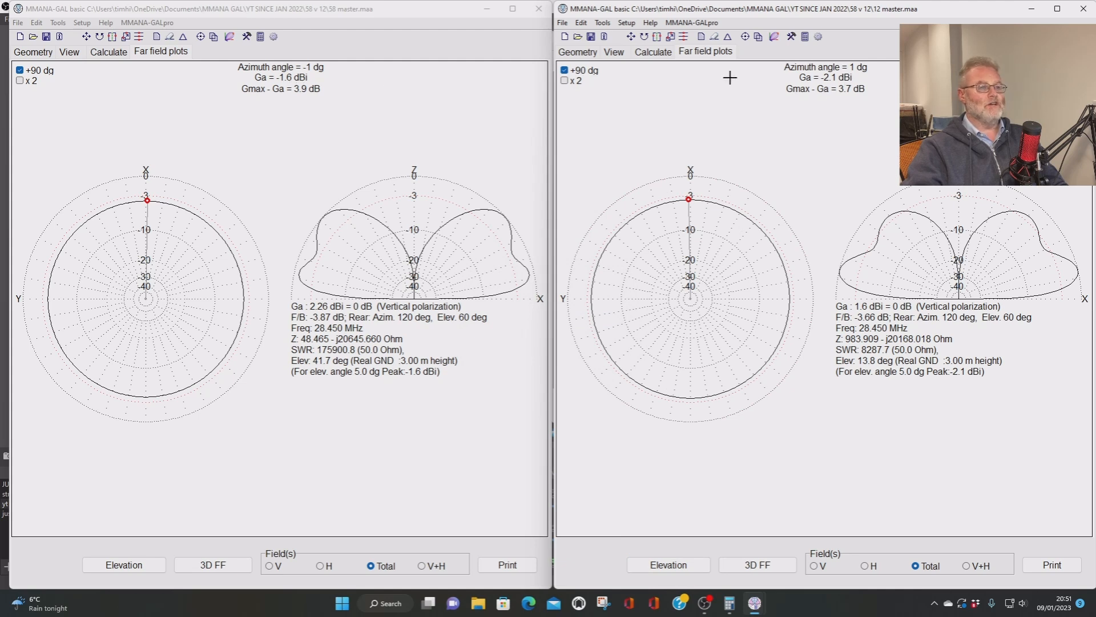
mouse_move(257, 66)
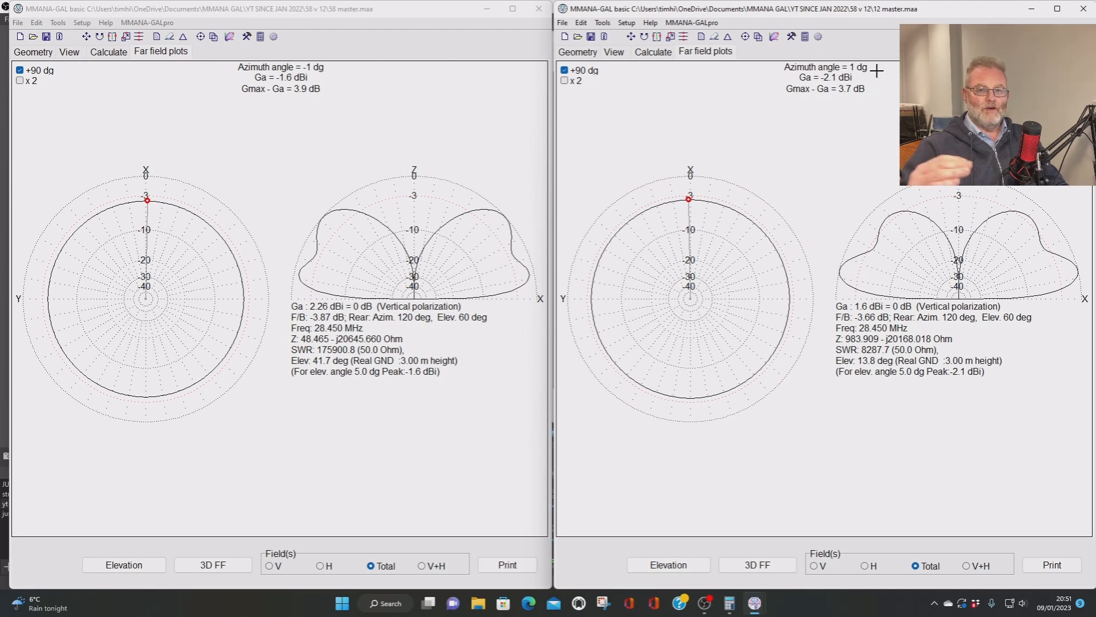
mouse_move(632, 67)
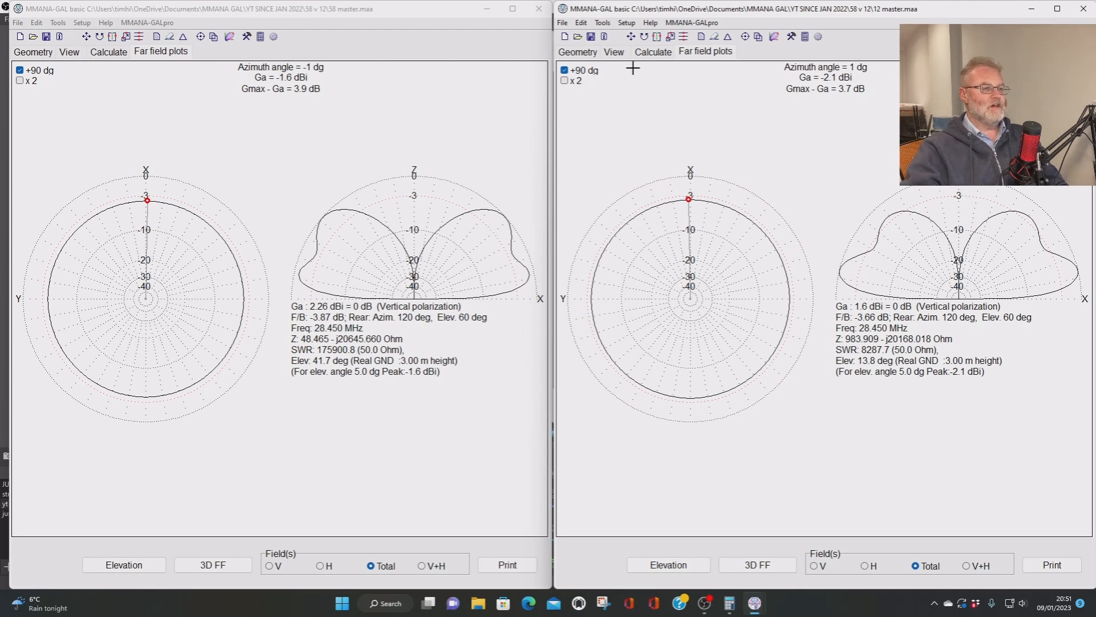
- Review the results tables and show both models' far-field plots side by side
click(652, 51)
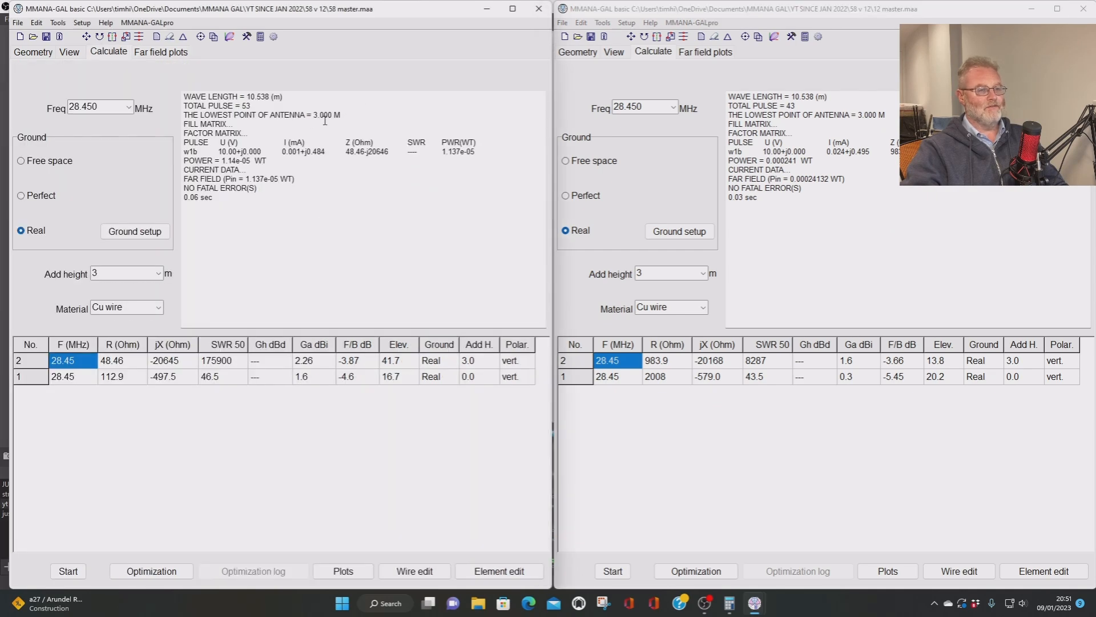
click(160, 52)
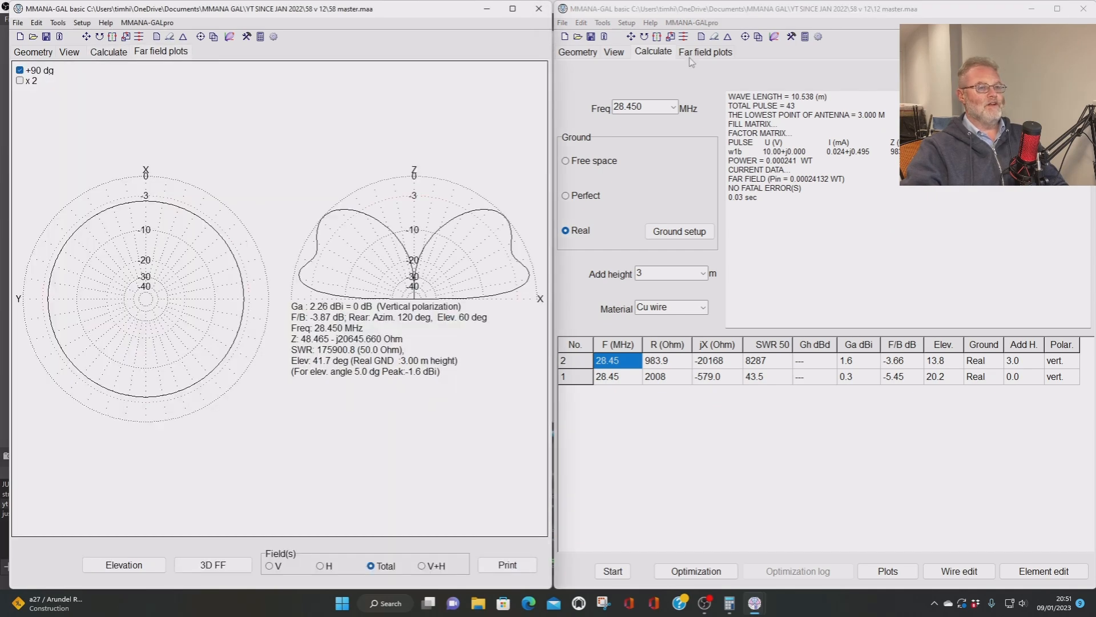
click(704, 51)
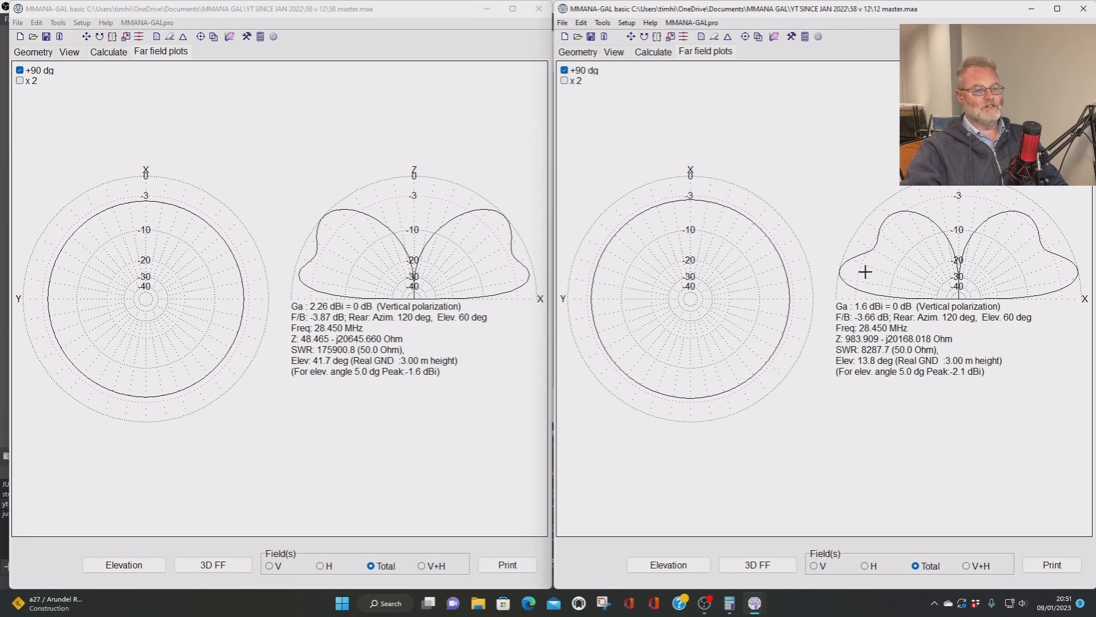
mouse_move(865, 225)
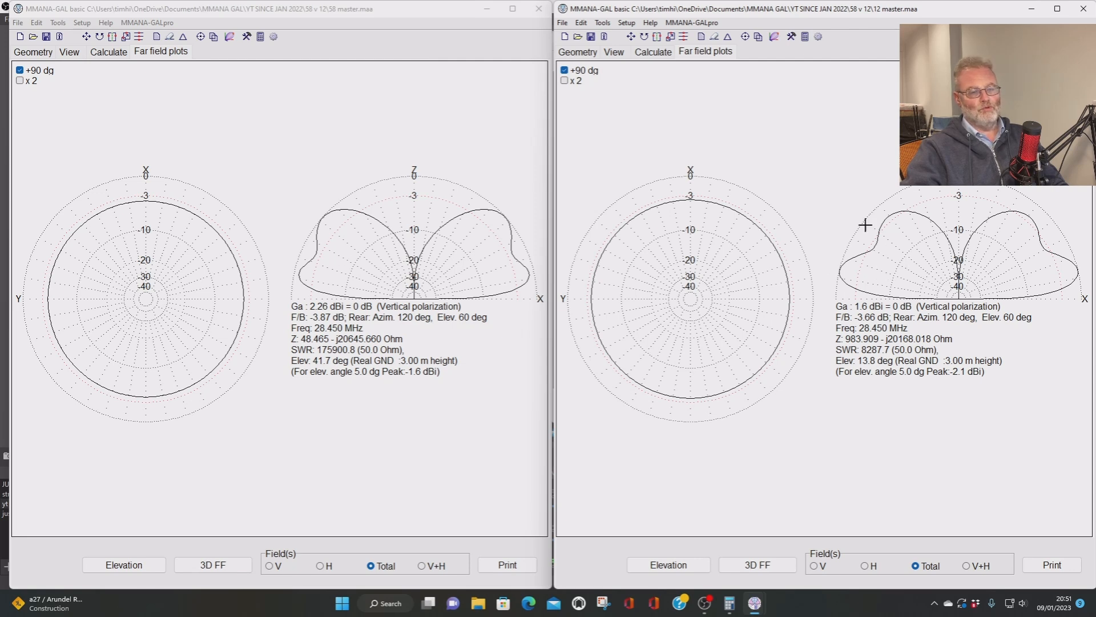
mouse_move(161, 263)
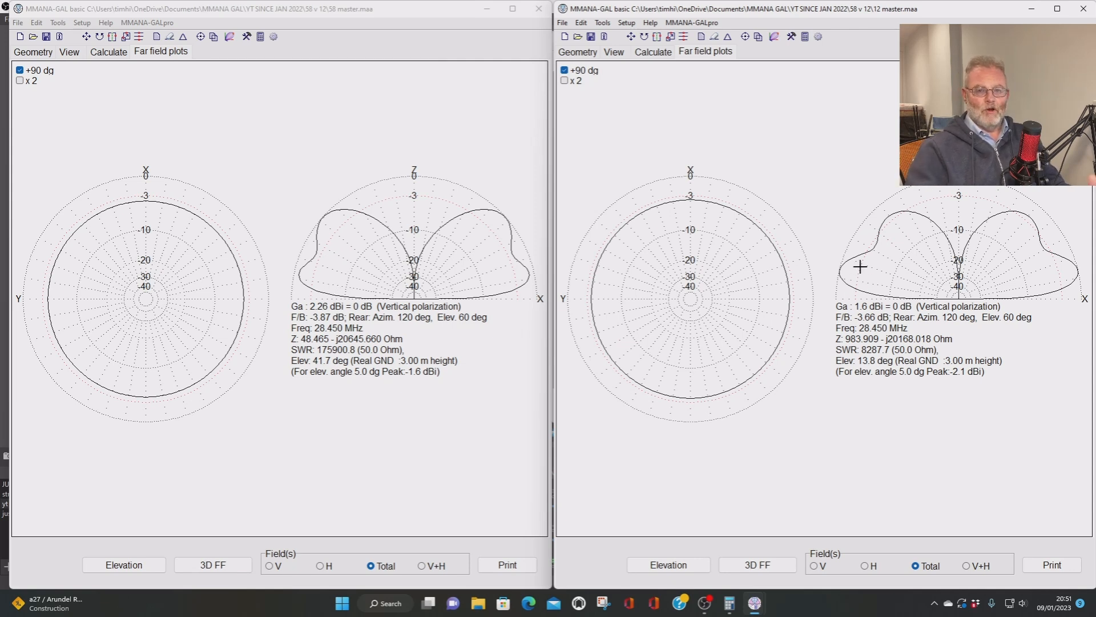
mouse_move(481, 250)
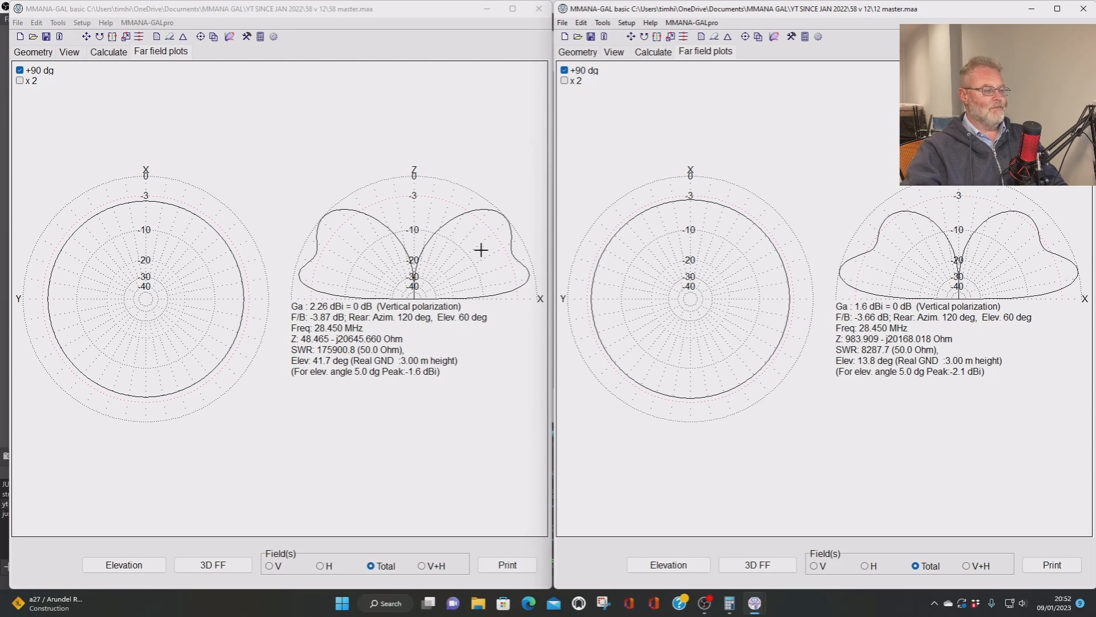
mouse_move(481, 242)
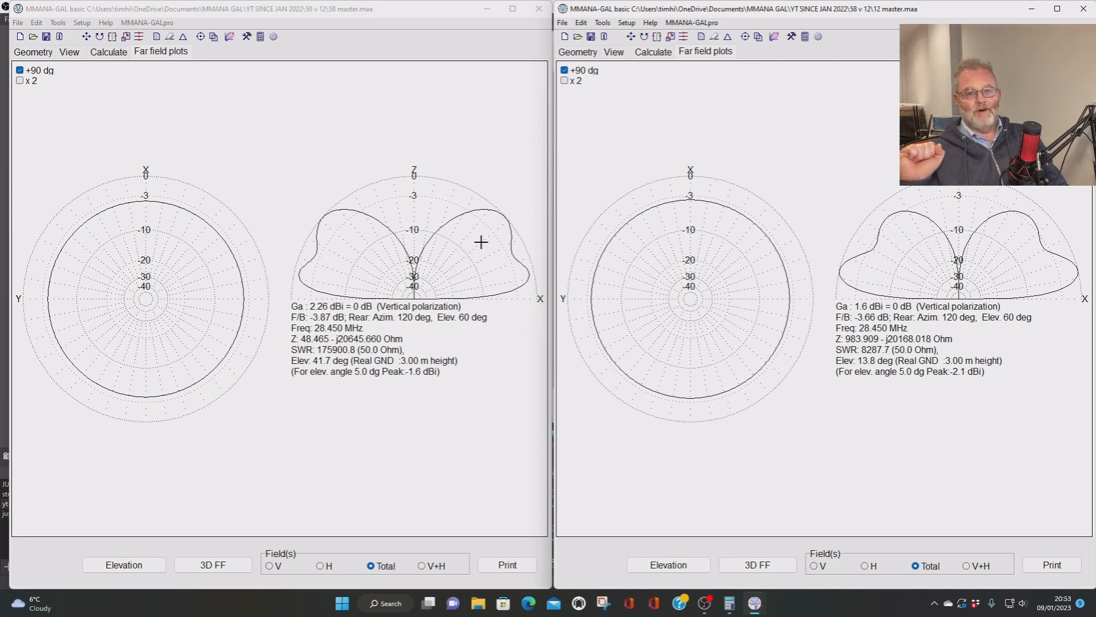
mouse_move(430, 254)
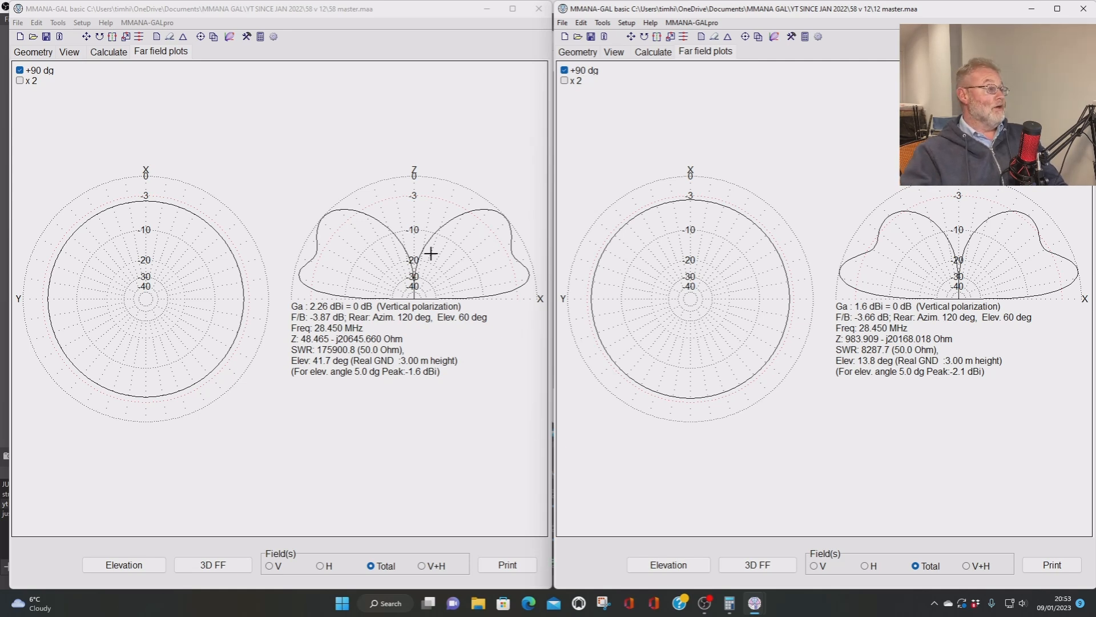
- Return to the 5/8-wave model's results table, 2.26 dBi at 3 m versus 1.6 dBi at ground
click(109, 51)
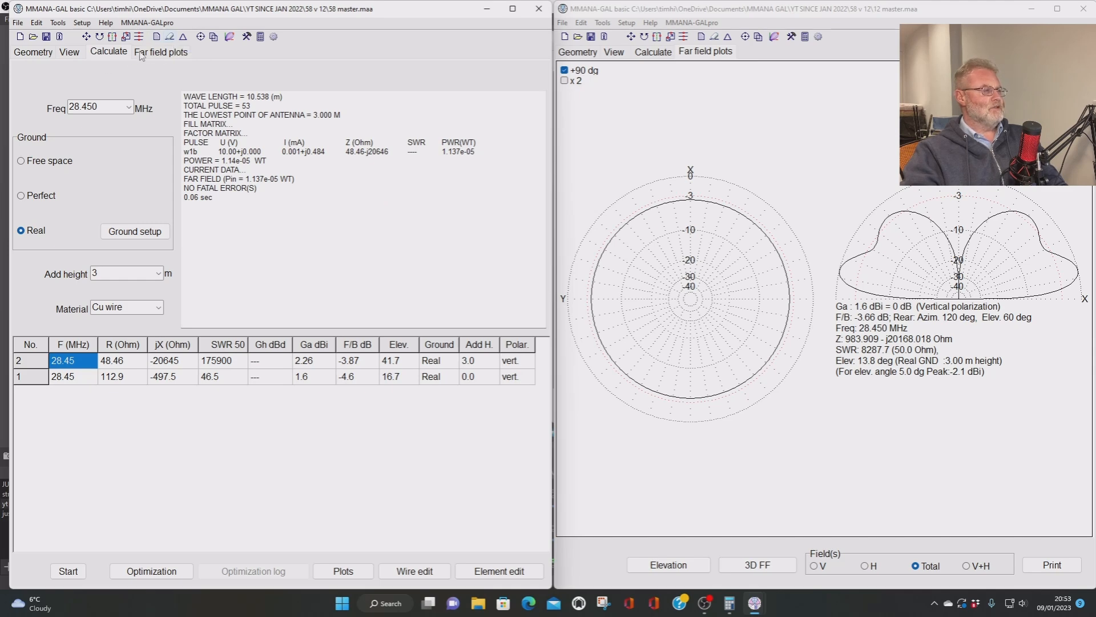
- Close Wire edit and set the 5/8-wave model's added height to 5.73 m for recalculation
click(413, 571)
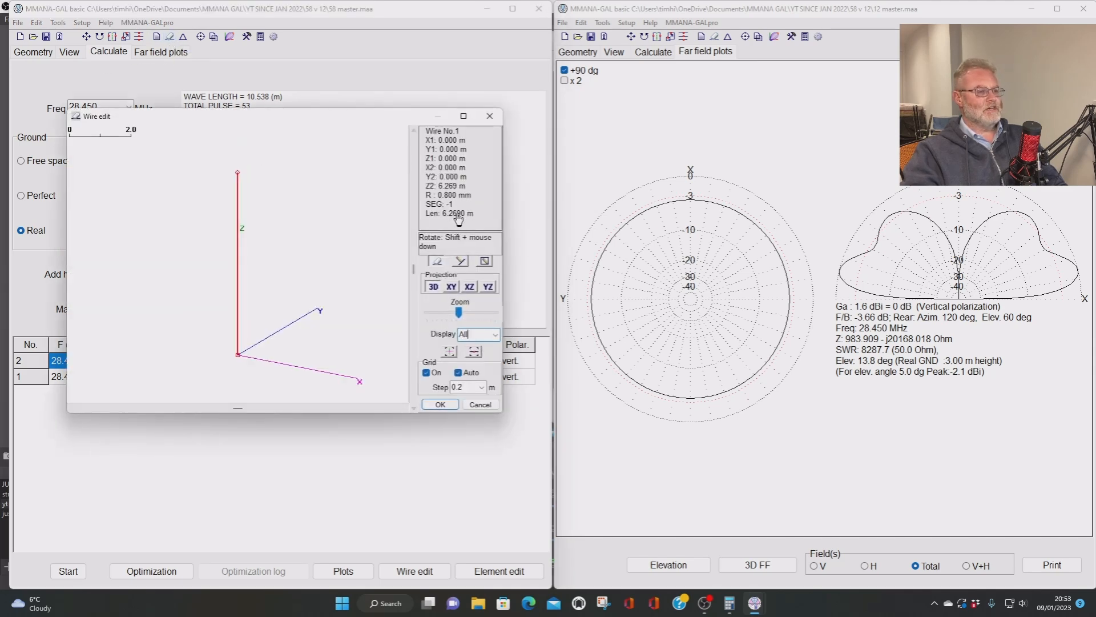
click(439, 404)
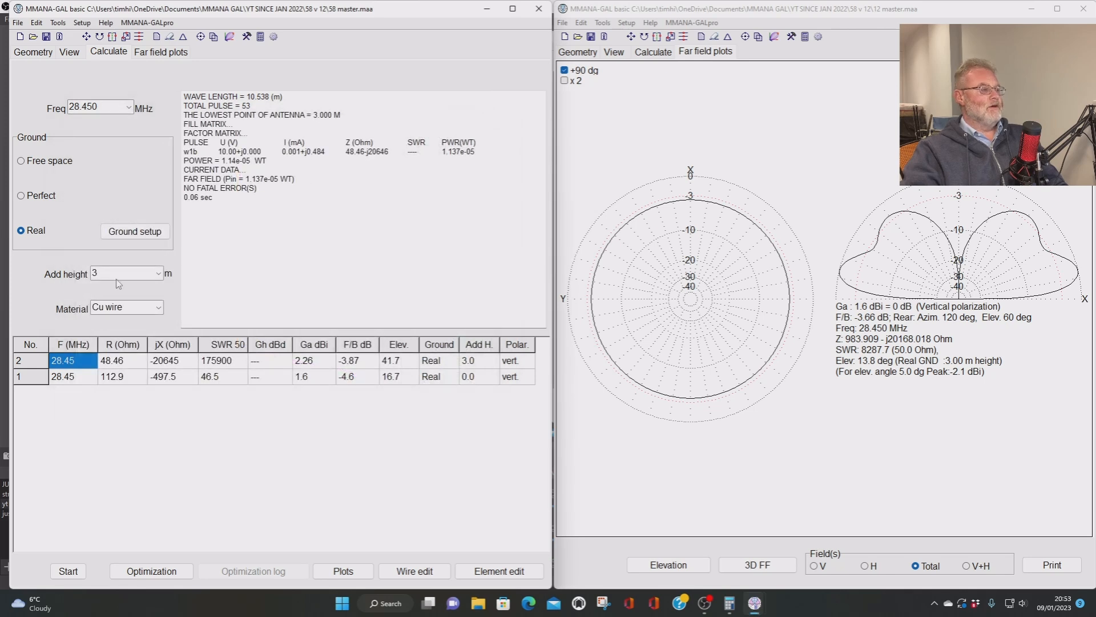
mouse_move(125, 273)
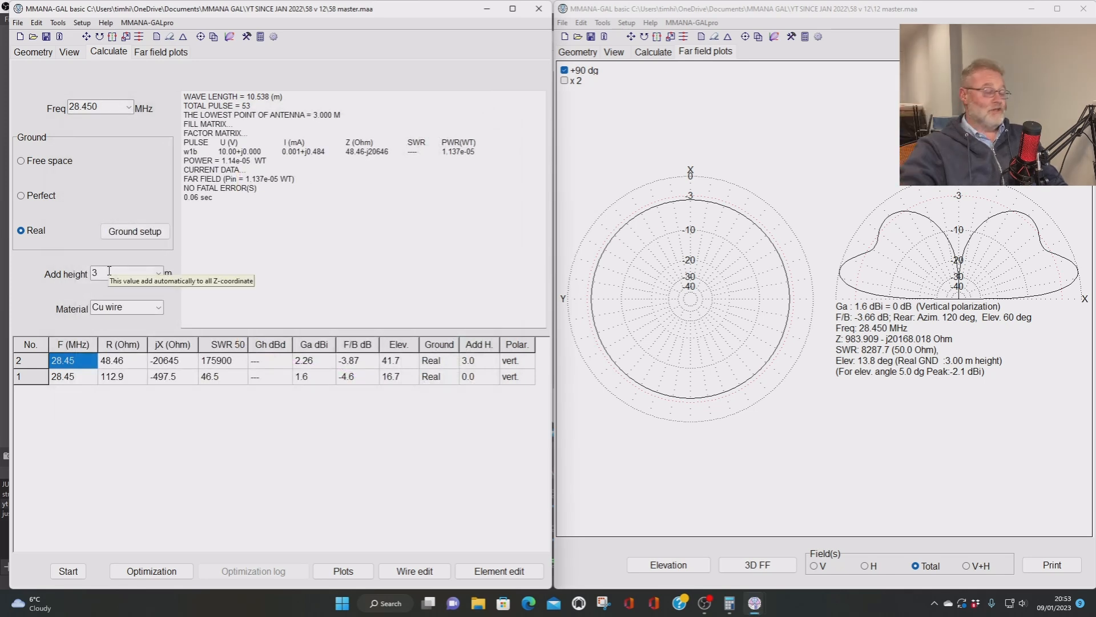
triple_click(126, 273)
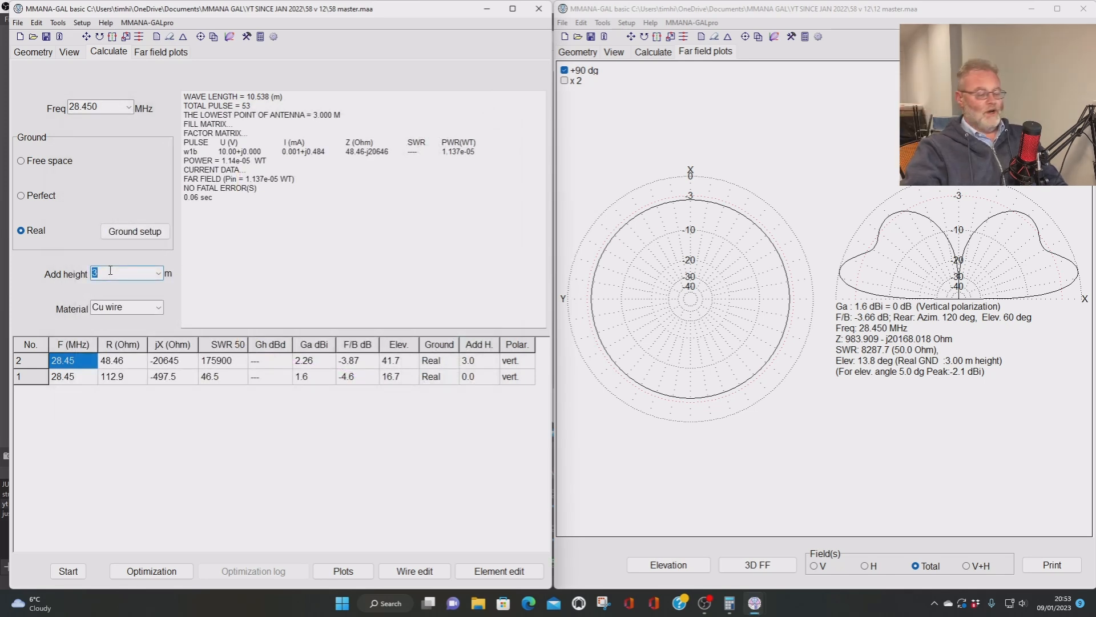
mouse_move(126, 273)
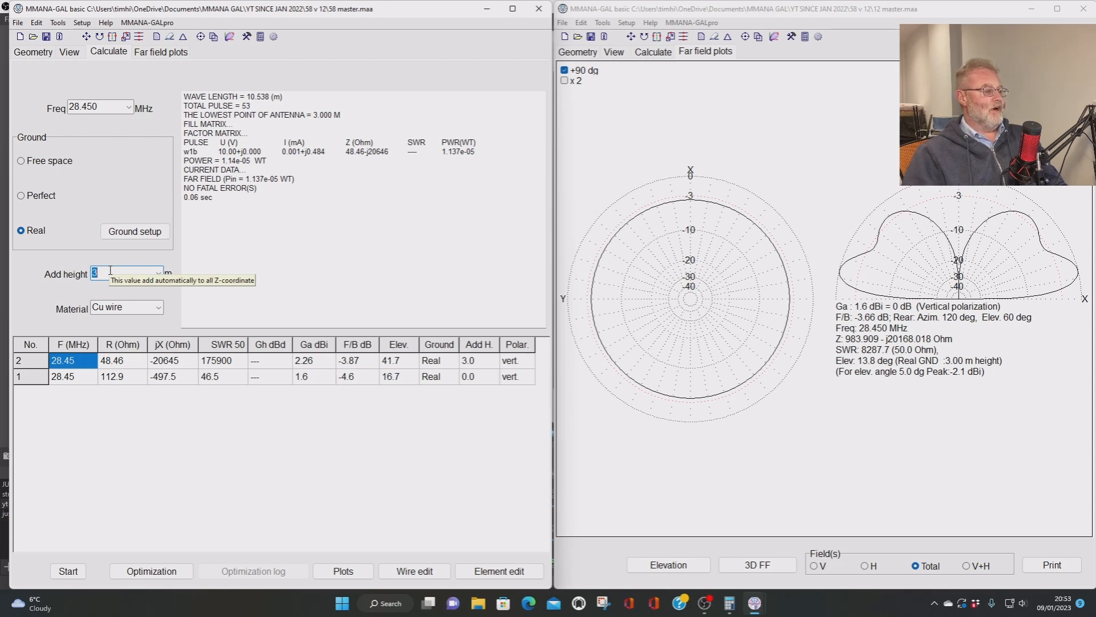
text(5.7)
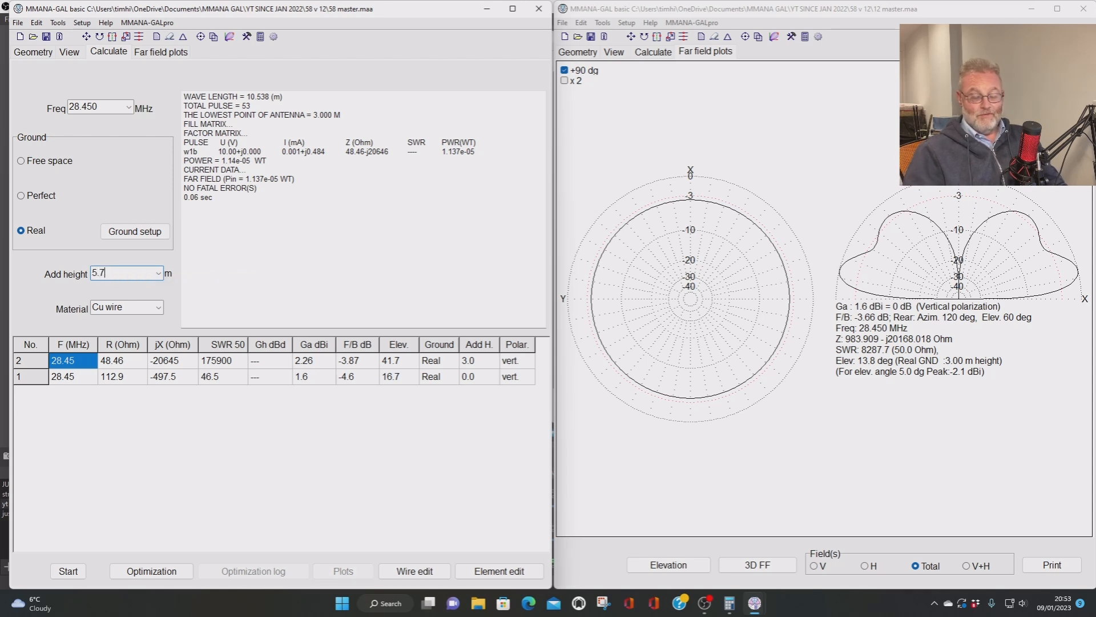
text(3)
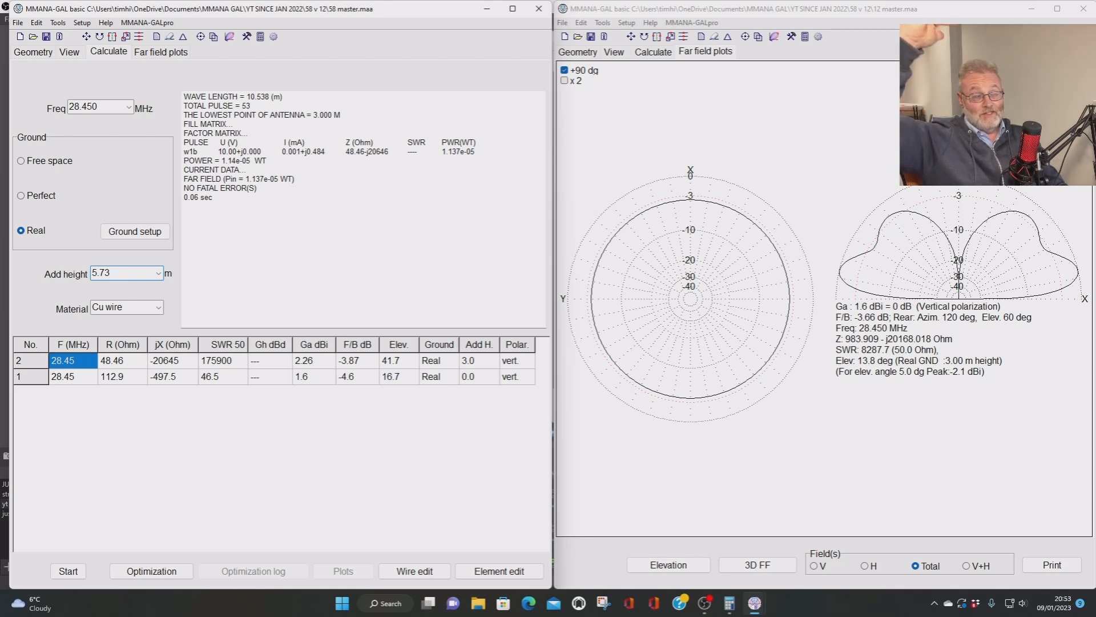
click(126, 273)
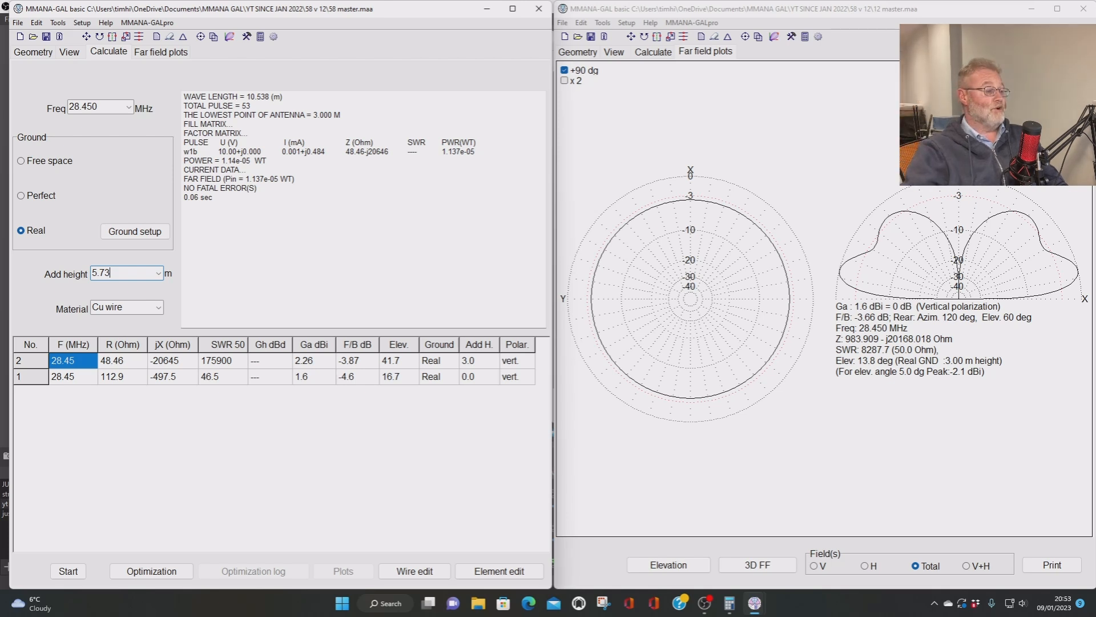
mouse_move(139, 527)
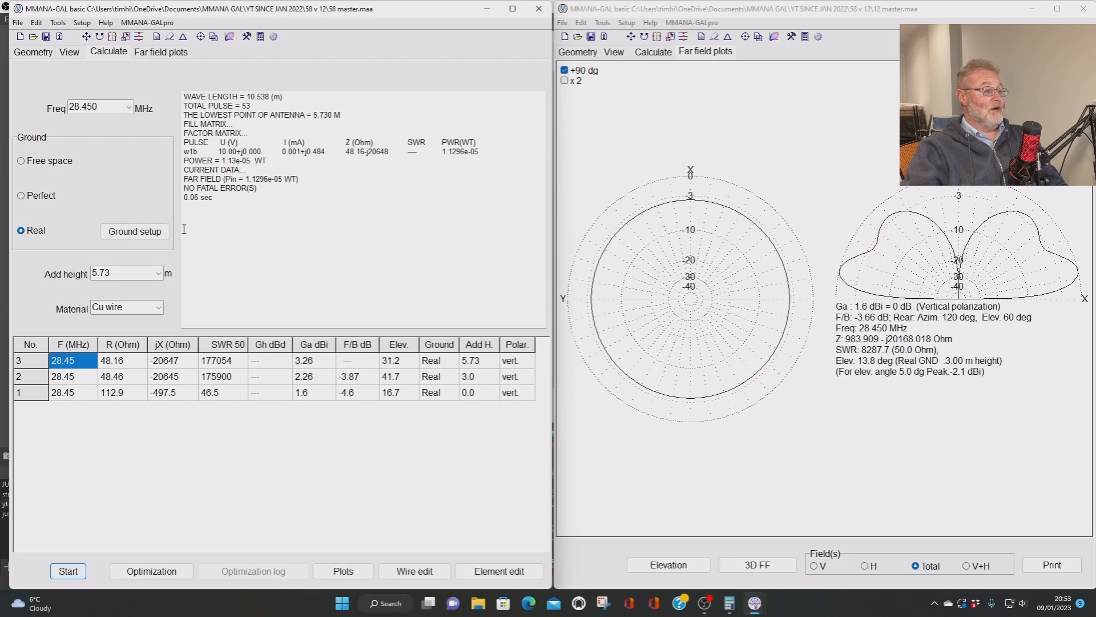
- Show the 5.73 m model's far-field plots with its azimuth cut at 5° elevation
click(160, 51)
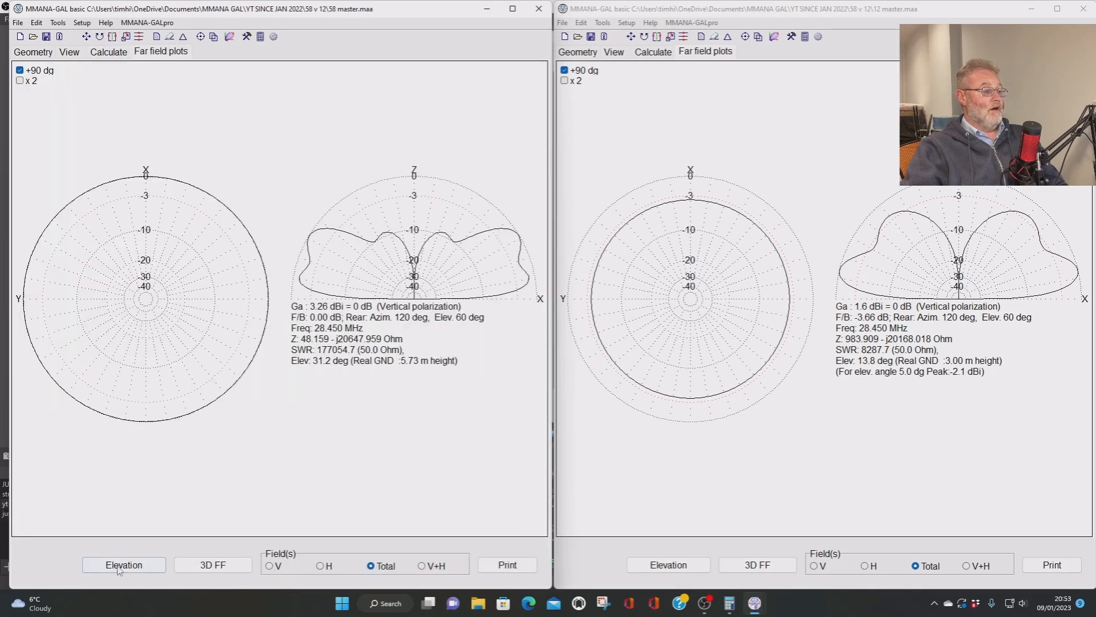
click(123, 564)
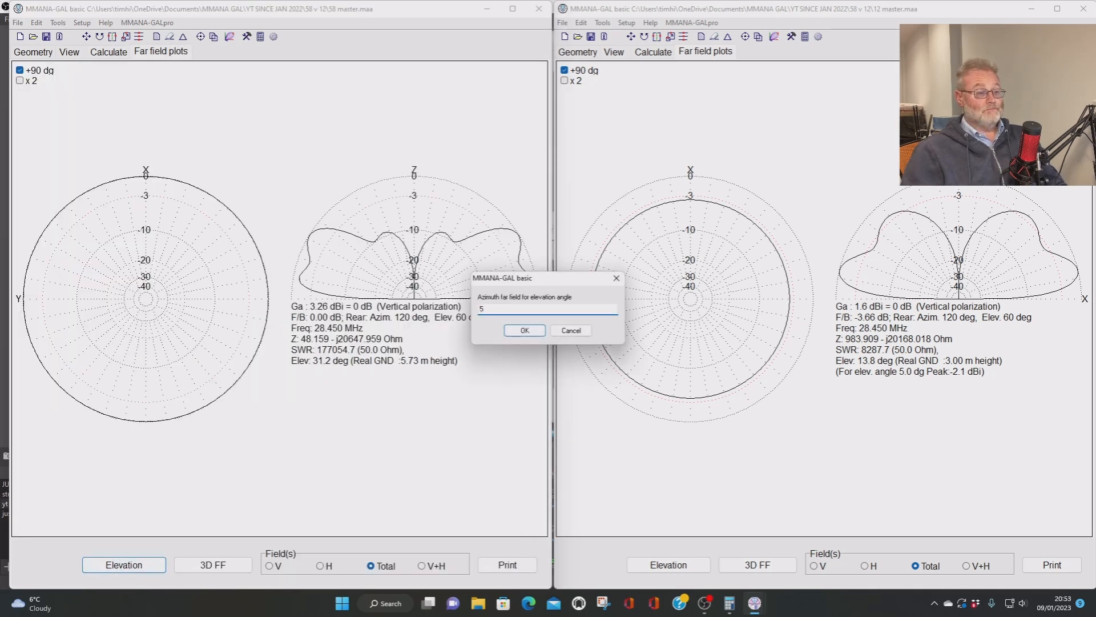
click(524, 330)
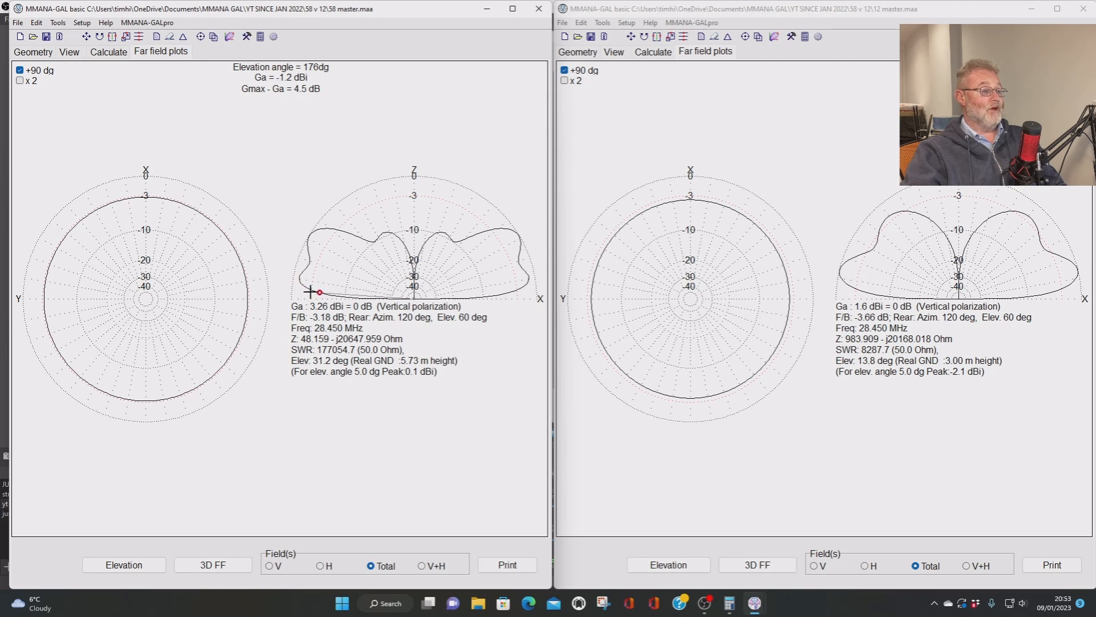
- Read the near-horizon gain of 0.1 dBi, then bring up the half-wave model's calculation settings
click(667, 564)
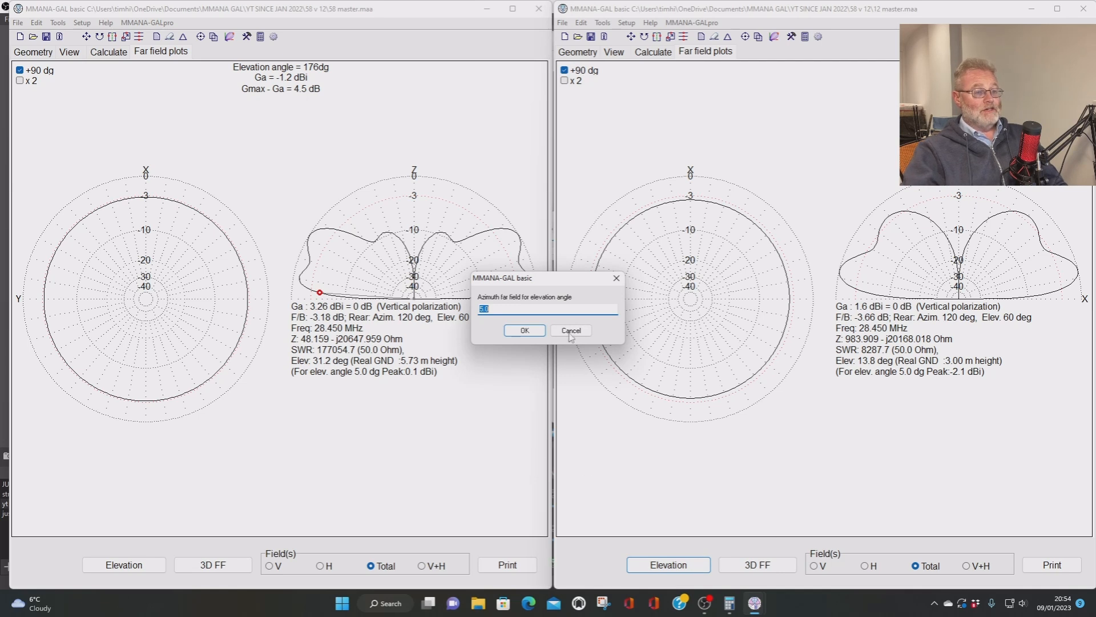
click(571, 330)
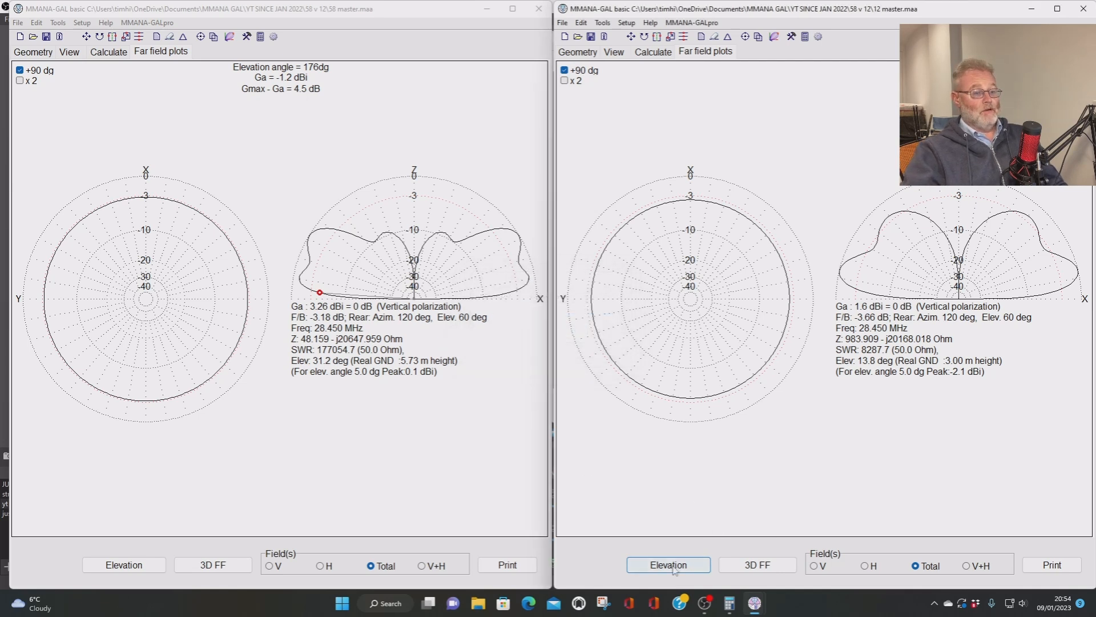
click(667, 564)
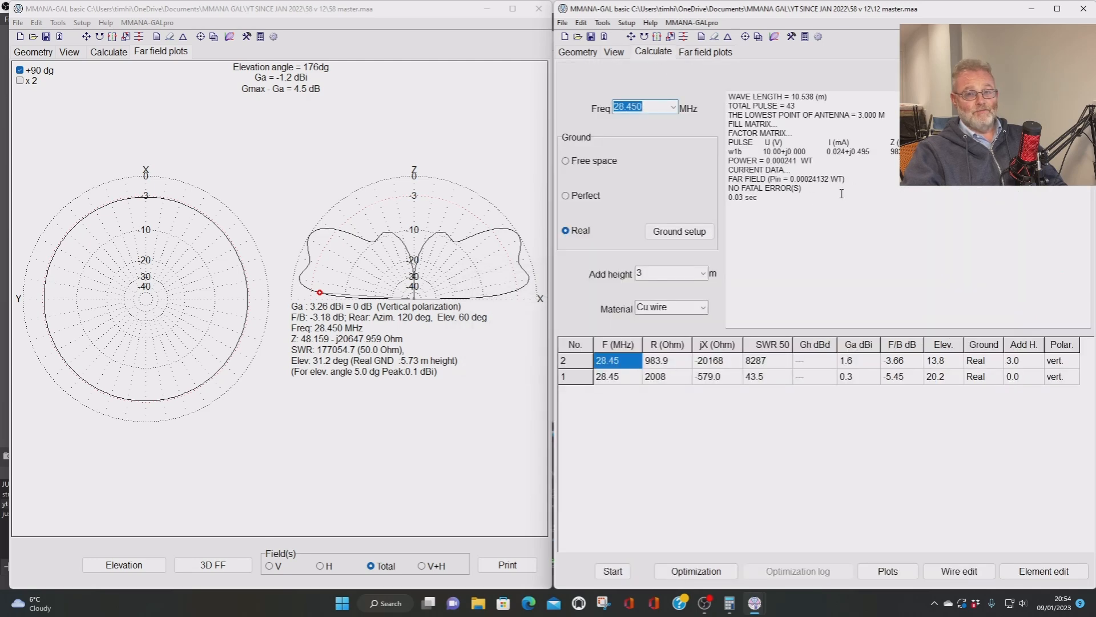
- Raise the half-wave model by 7 m and recalculate, showing its 2.75 dBi far-field pattern
click(702, 273)
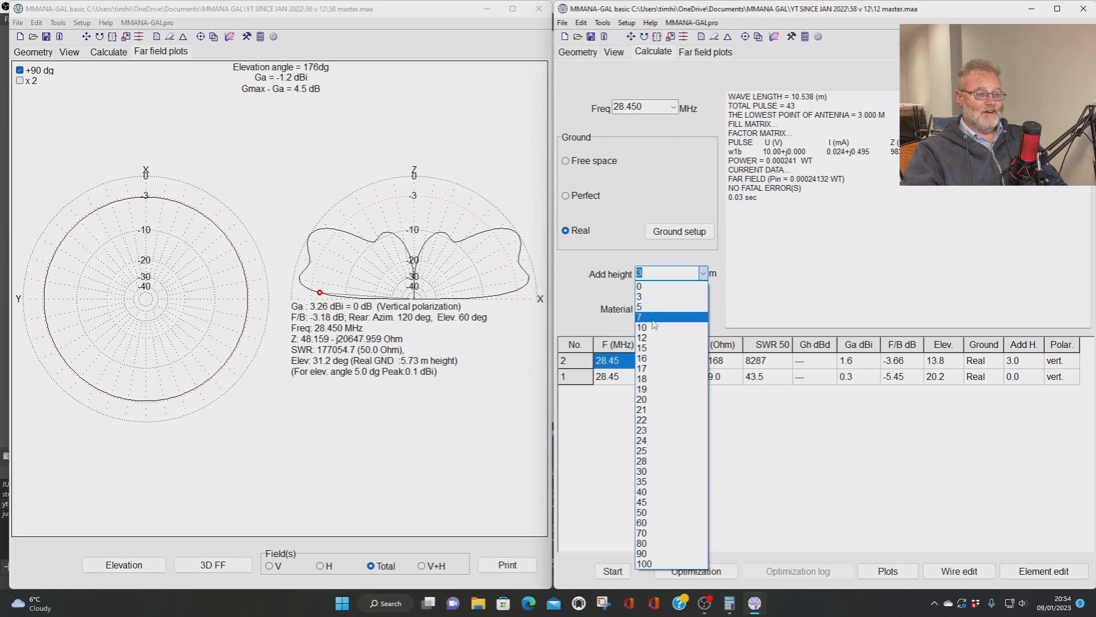
click(639, 316)
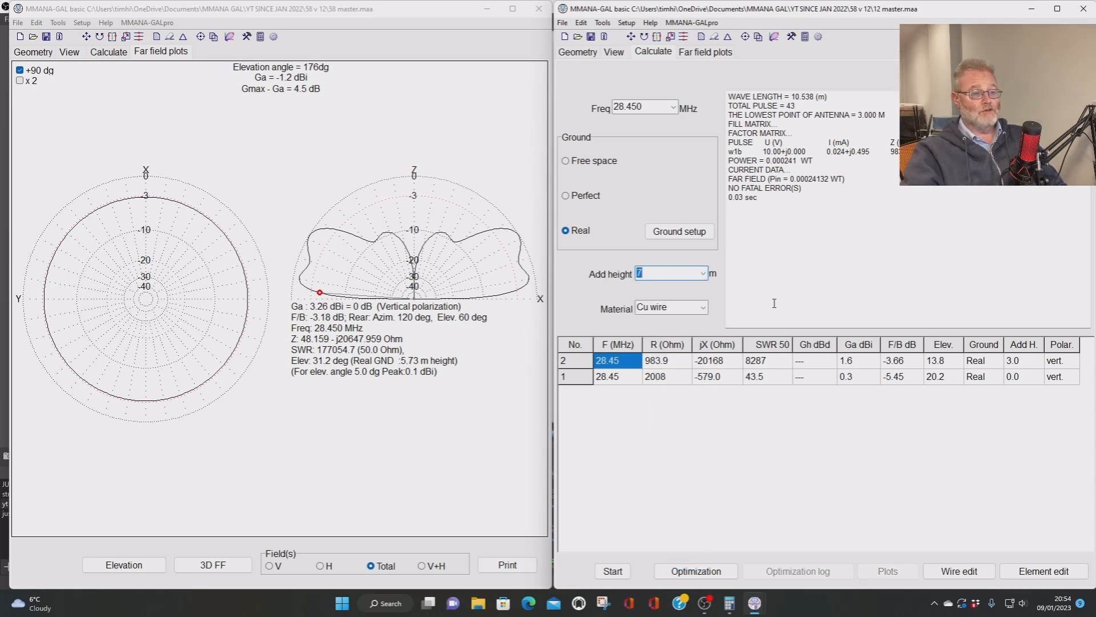
click(612, 571)
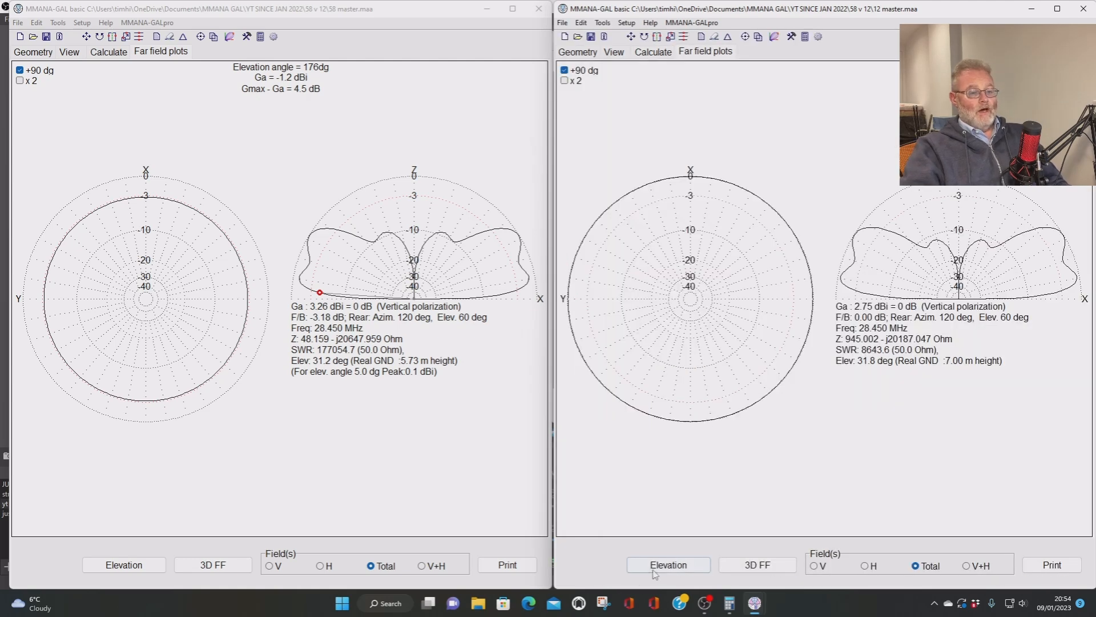
- Plot the half-wave's 5° azimuth cut and read both models' low-angle gain, each 0.1 dBi
click(667, 564)
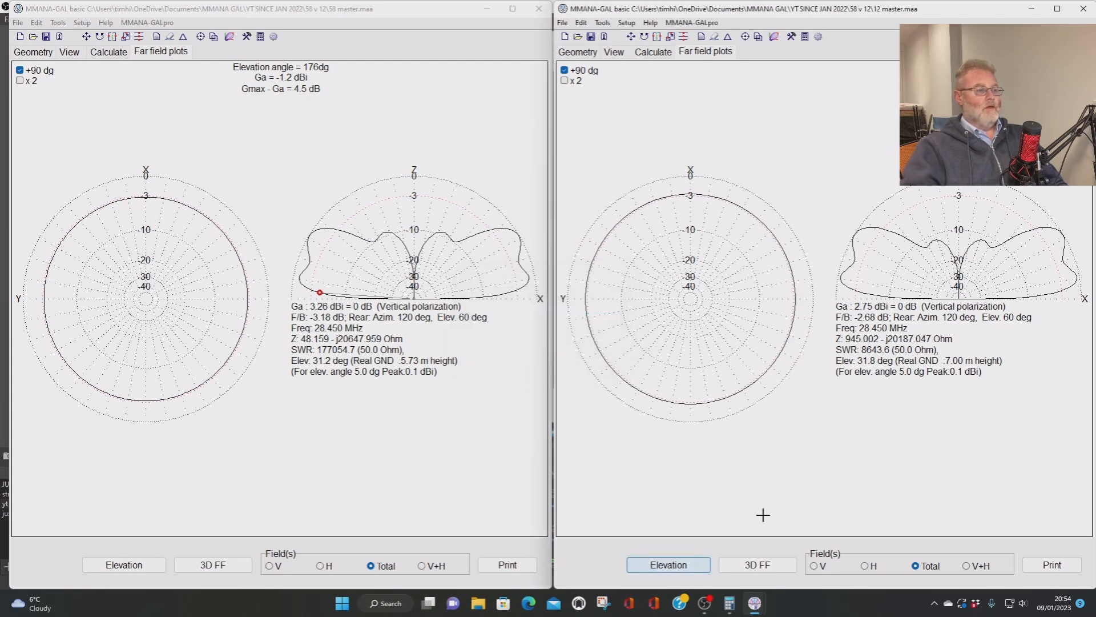
click(147, 212)
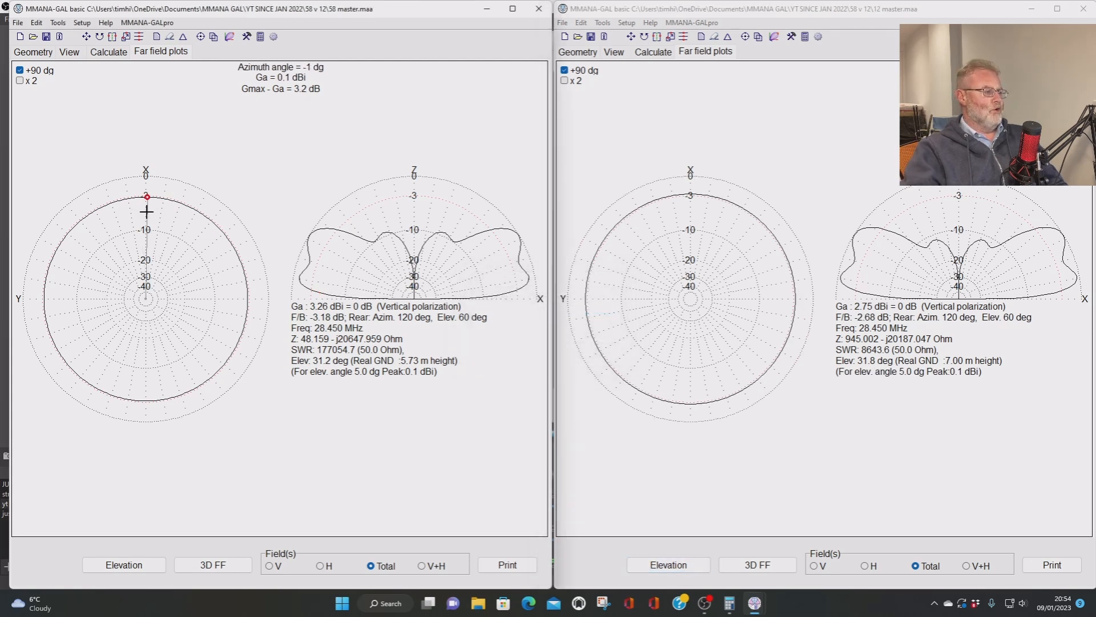
click(708, 197)
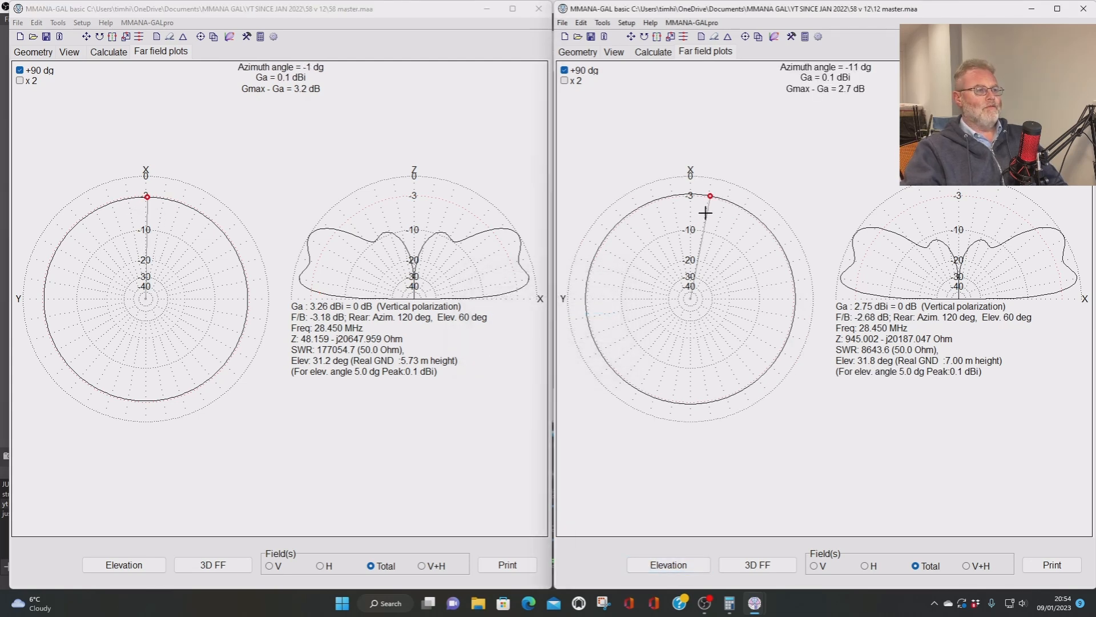
click(686, 196)
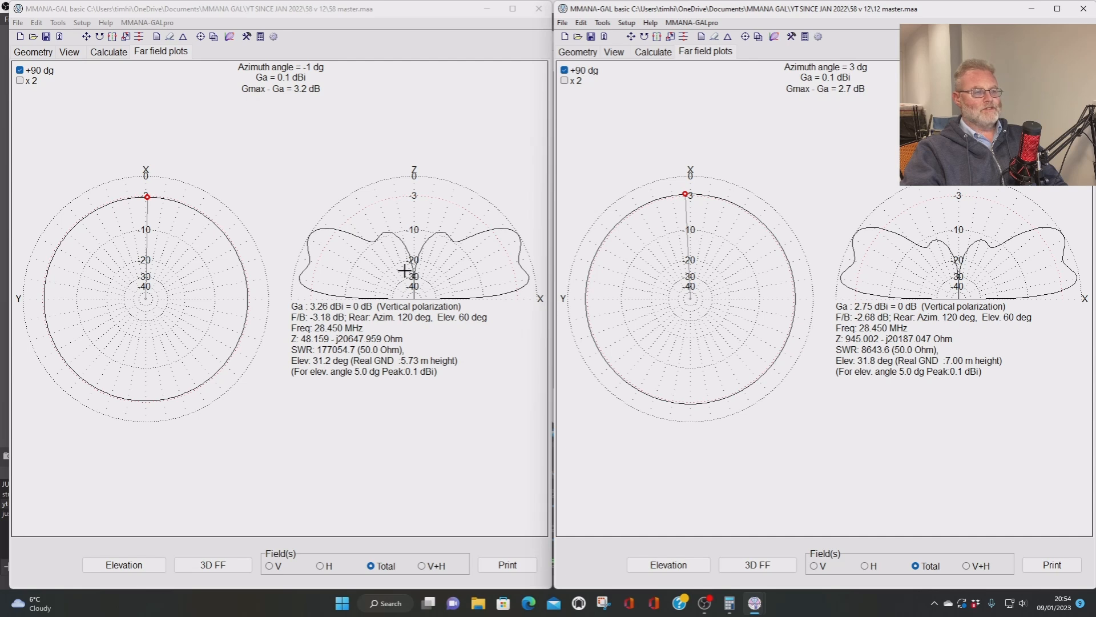
mouse_move(996, 284)
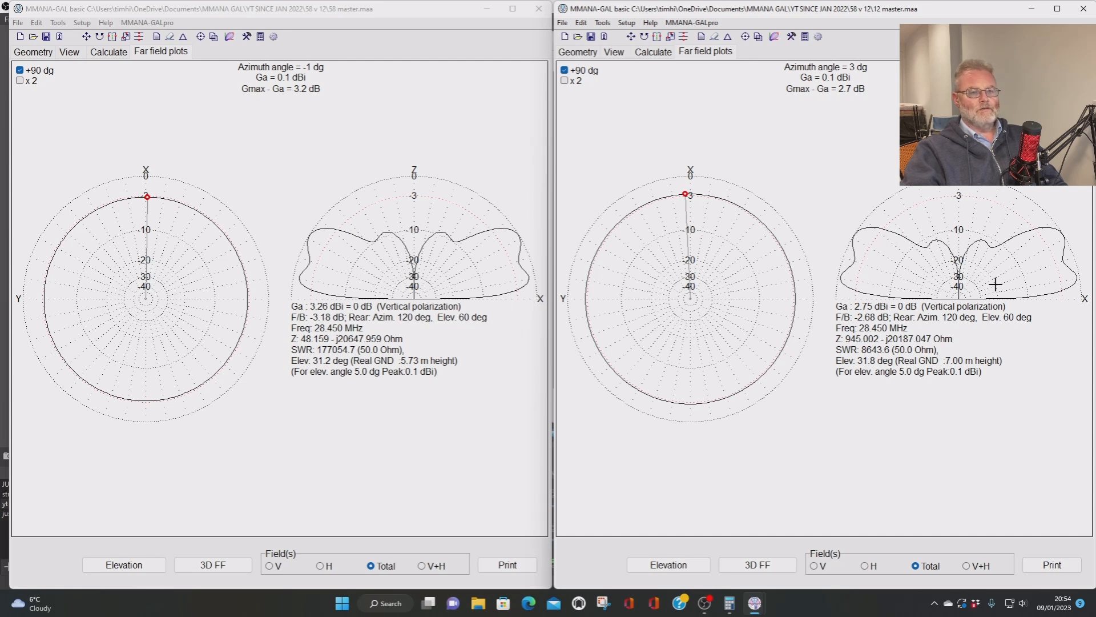
mouse_move(936, 253)
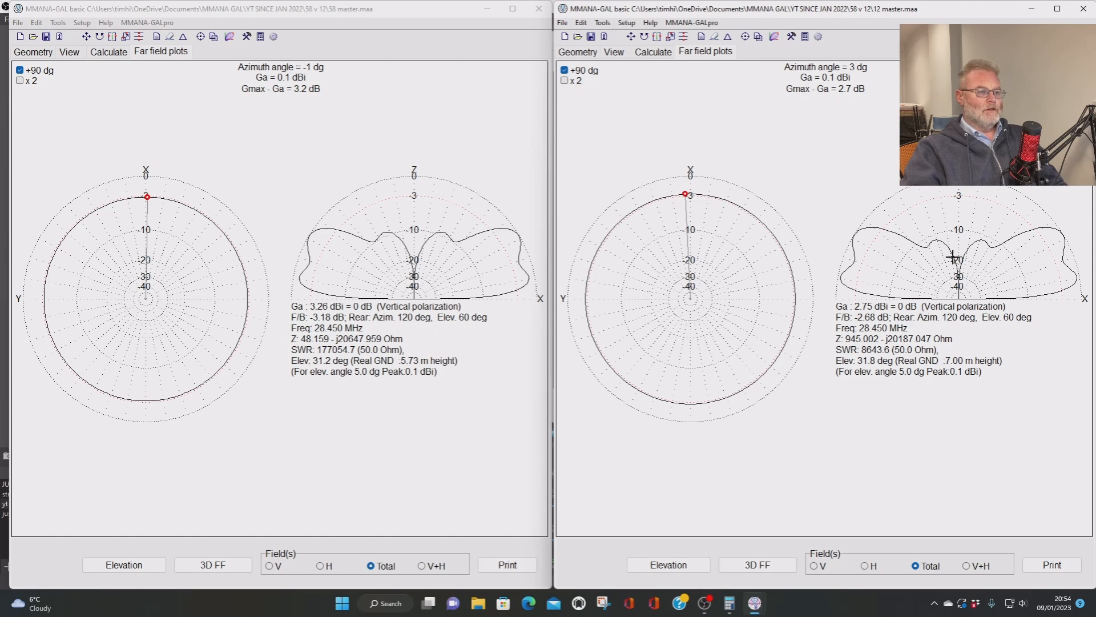
mouse_move(617, 255)
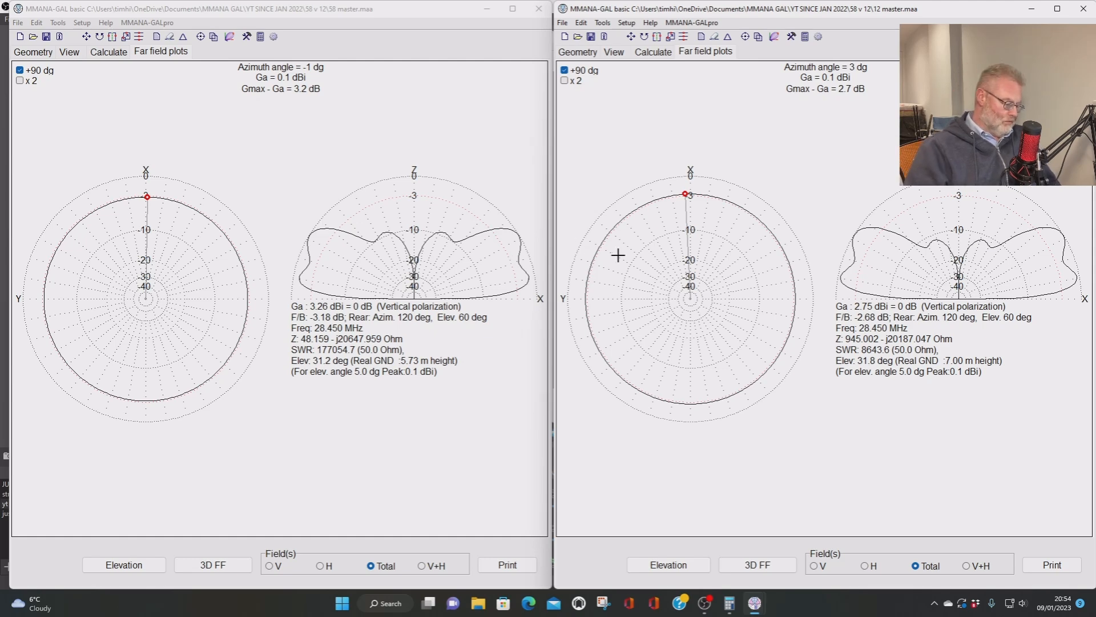